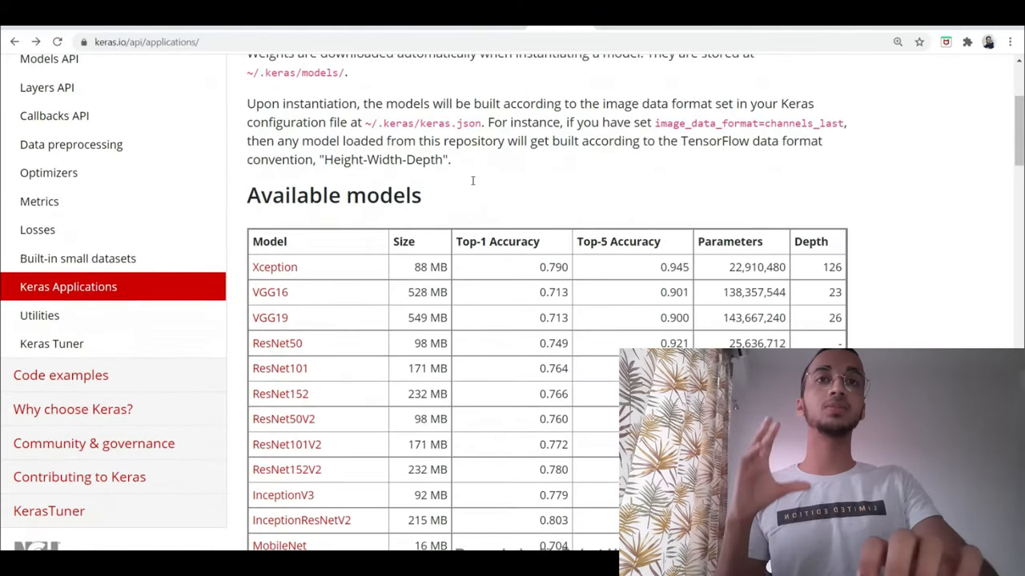
# Scroll up and down the Keras Applications Available models table to review pretrained models such as ResNet50.
pyautogui.scroll(-3)
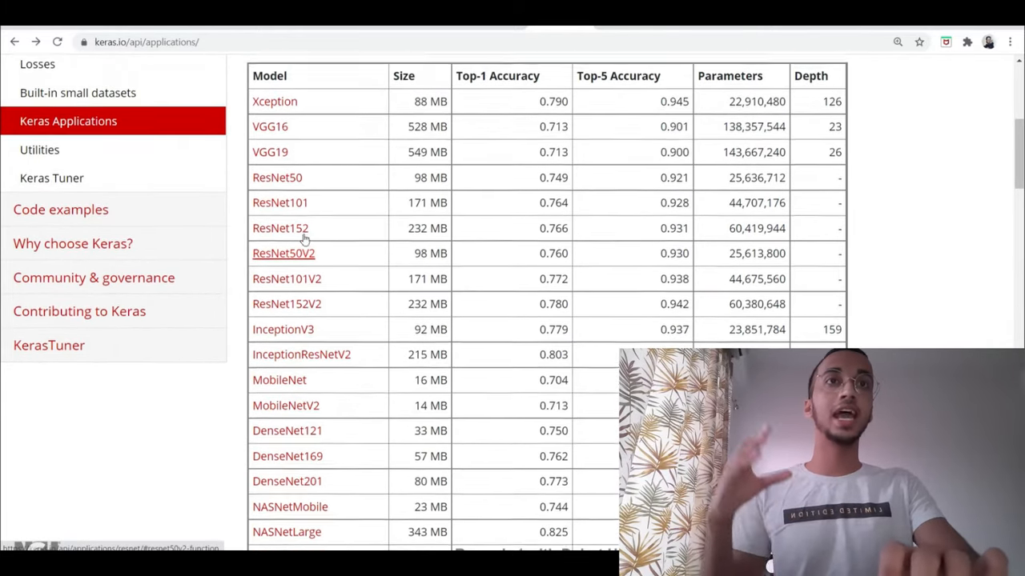
pyautogui.scroll(3)
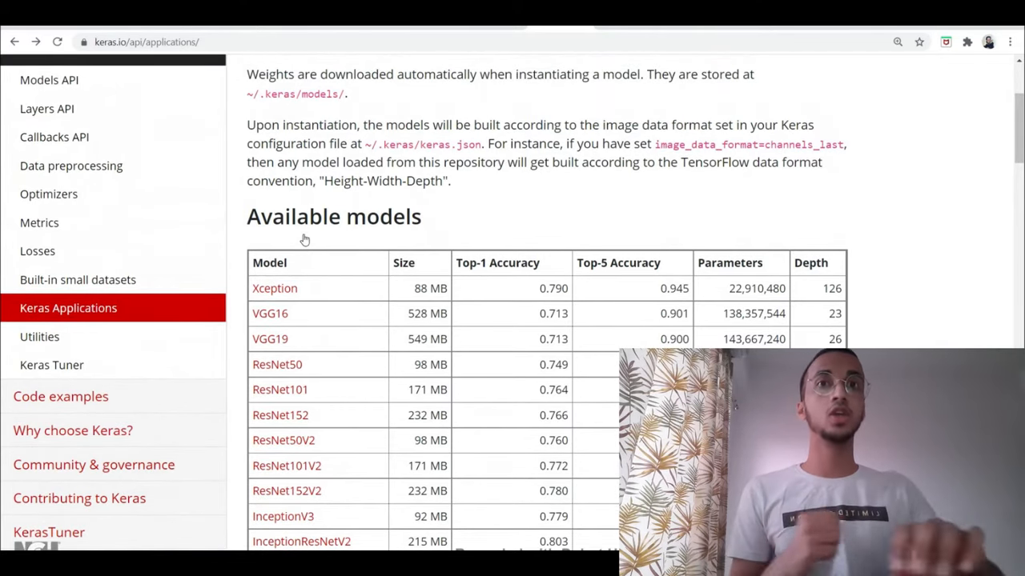
pyautogui.scroll(-3)
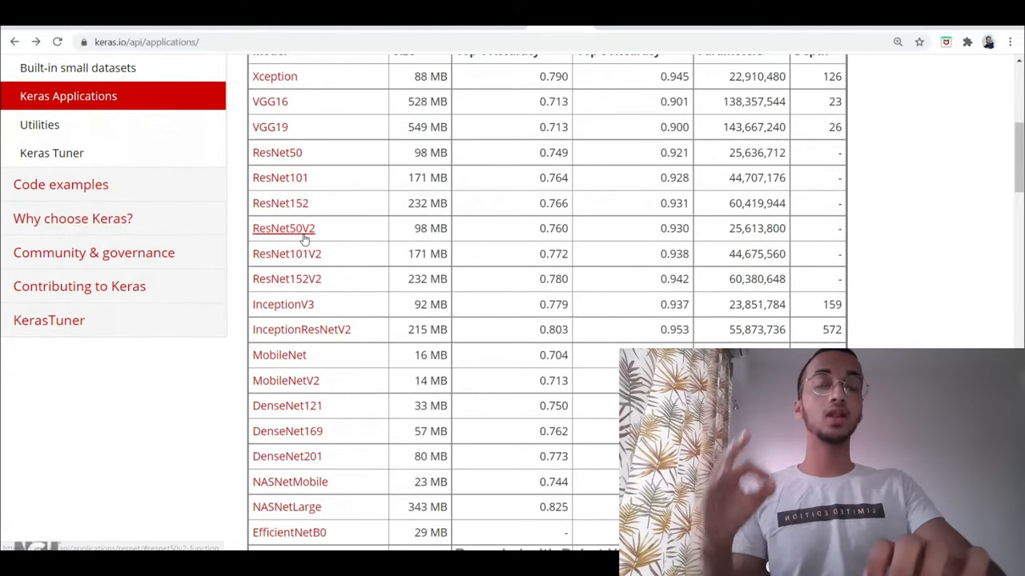
pyautogui.scroll(-3)
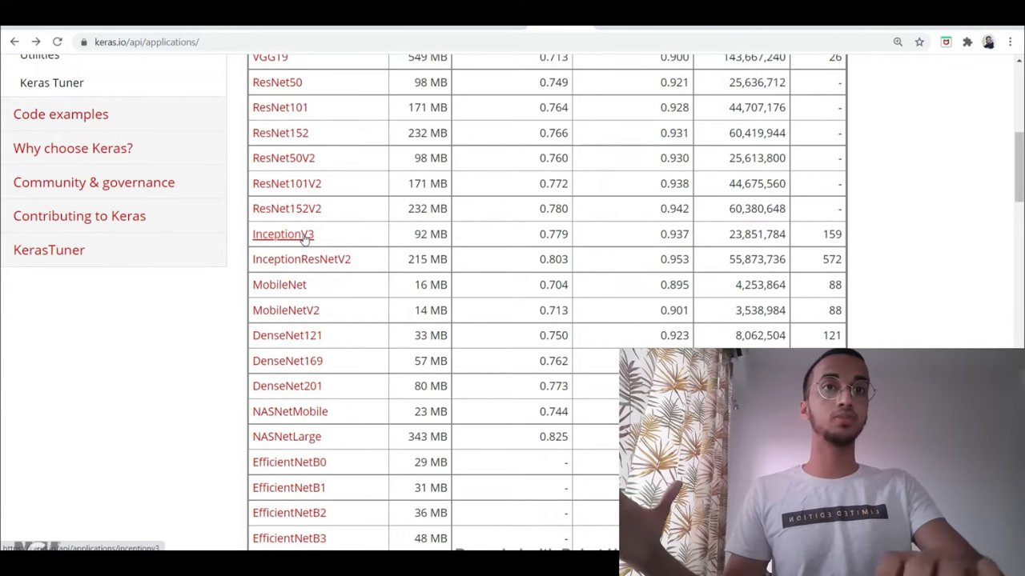
pyautogui.scroll(3)
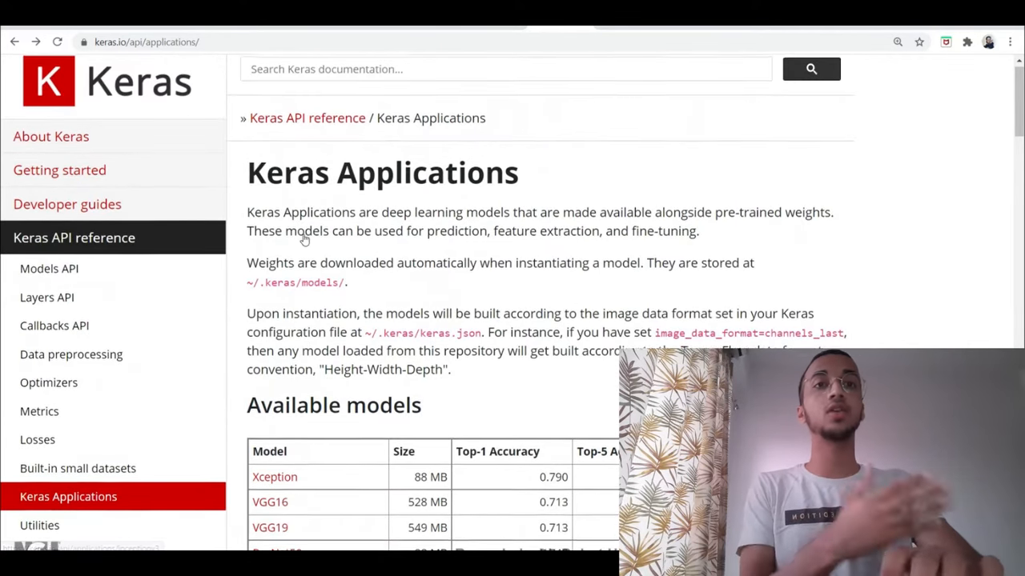
pyautogui.scroll(3)
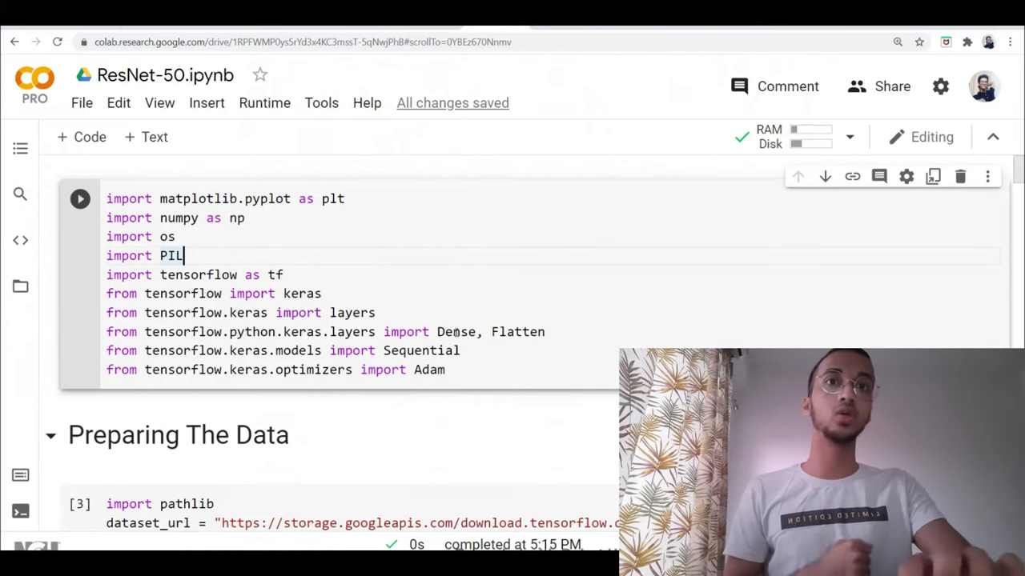
# Return to the ResNet-50.ipynb Colab tab and review the imports and flower_photos download cells.
pyautogui.click(960, 176)
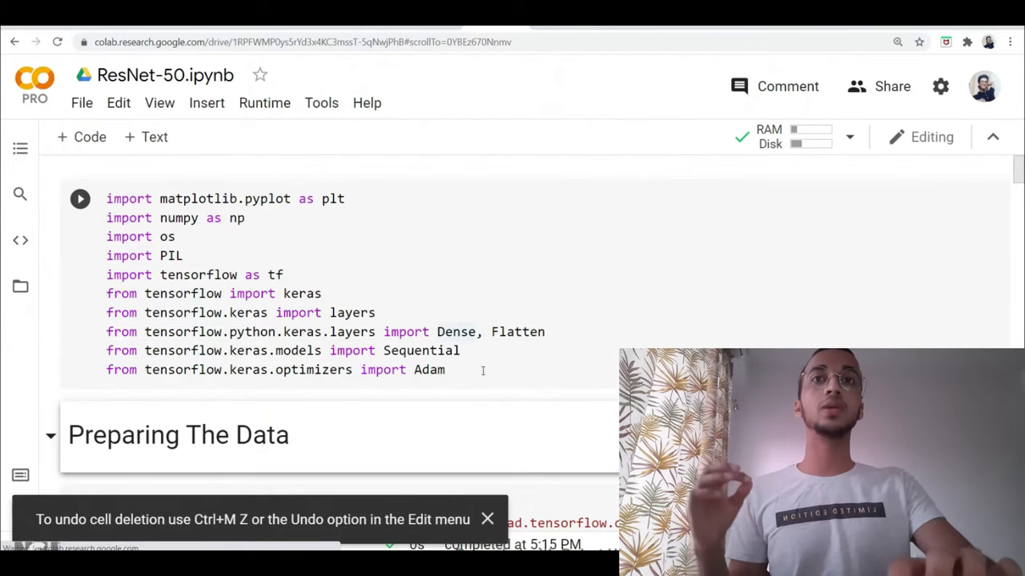
pyautogui.click(231, 250)
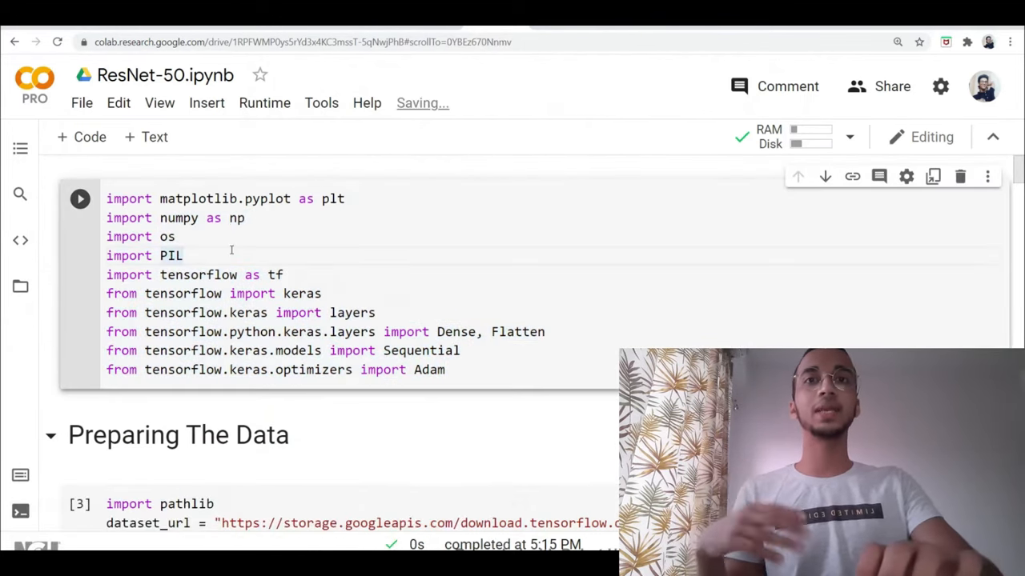
pyautogui.scroll(-3)
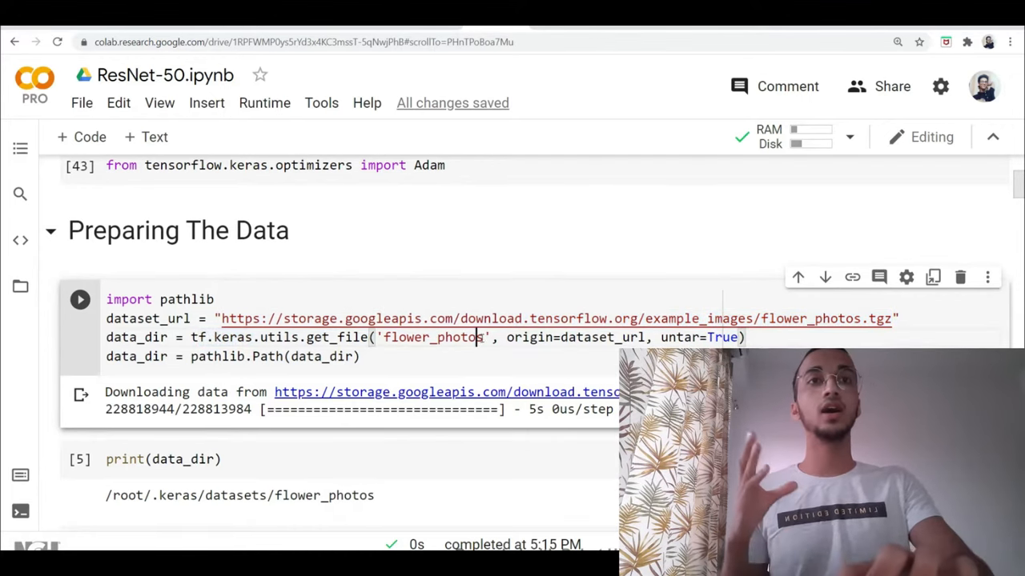
pyautogui.doubleClick(575, 336)
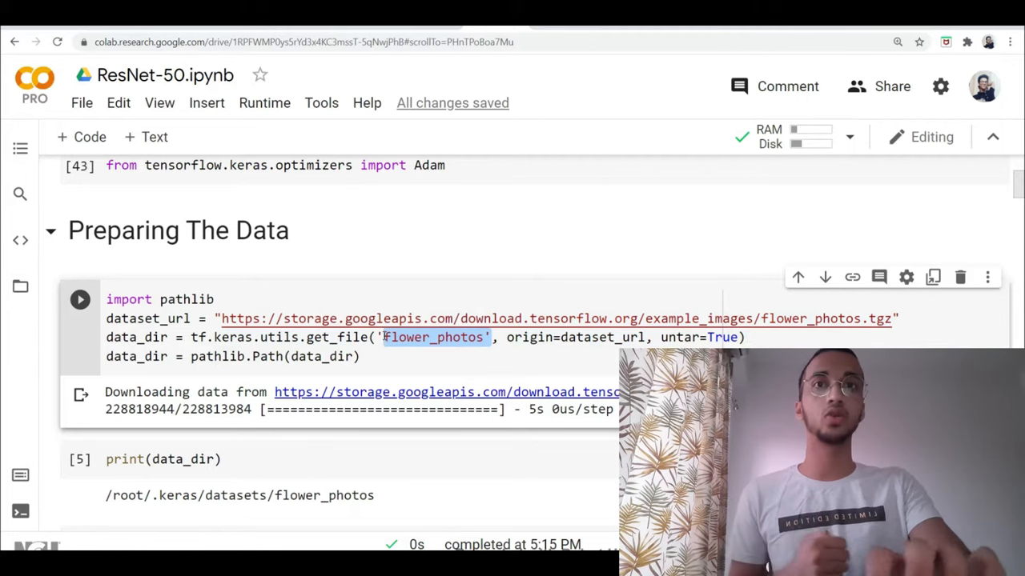
pyautogui.scroll(-3)
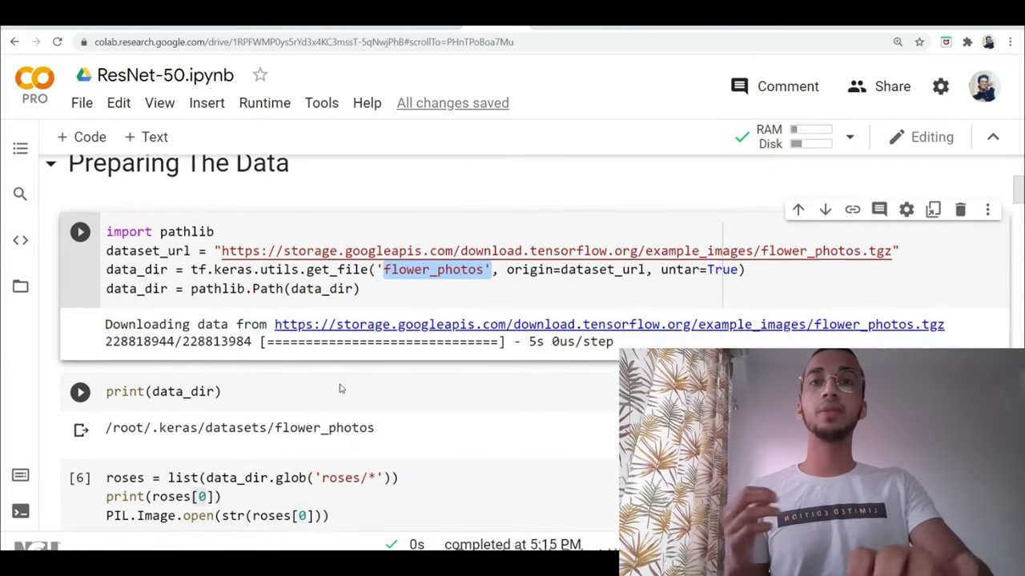
pyautogui.scroll(-3)
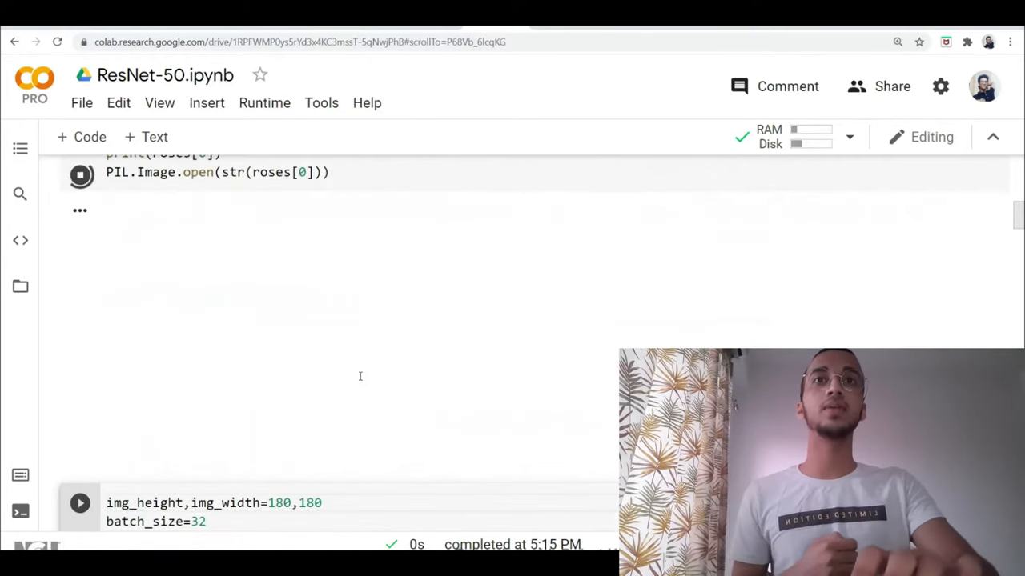
# Run the roses glob cell so it prints the first rose image path and displays the pink rose photo.
pyautogui.click(80, 184)
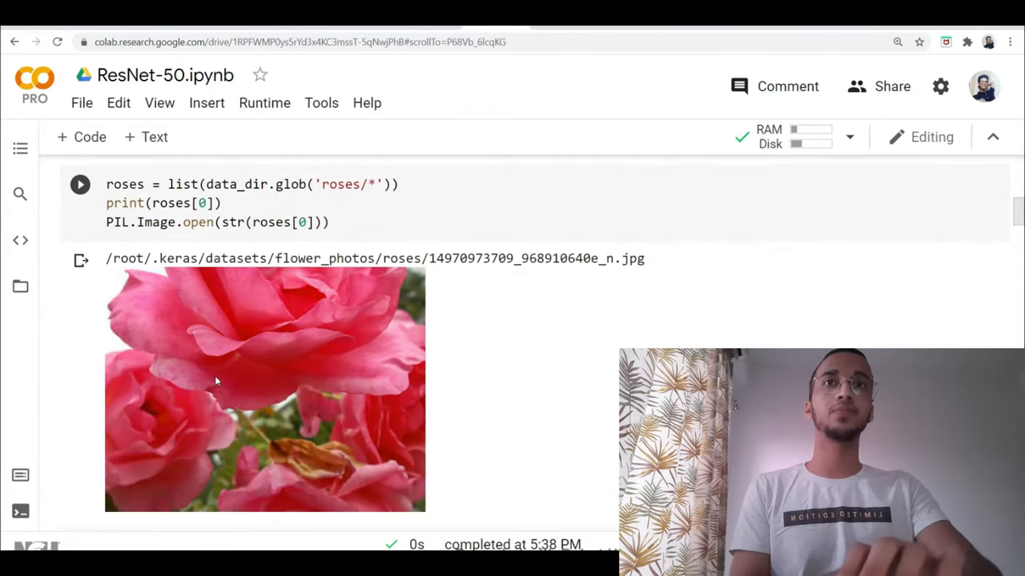
pyautogui.scroll(3)
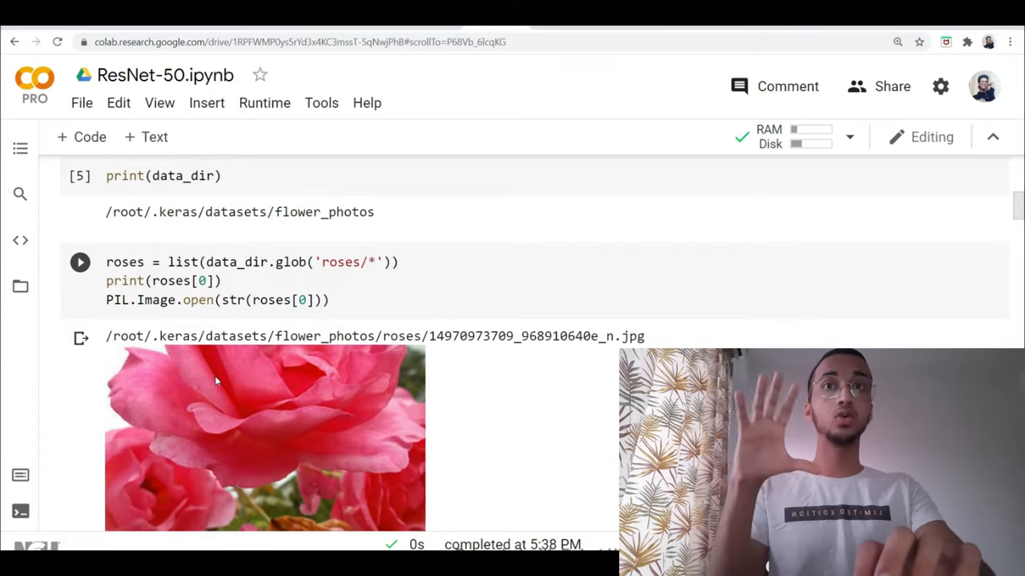
pyautogui.moveTo(232, 247)
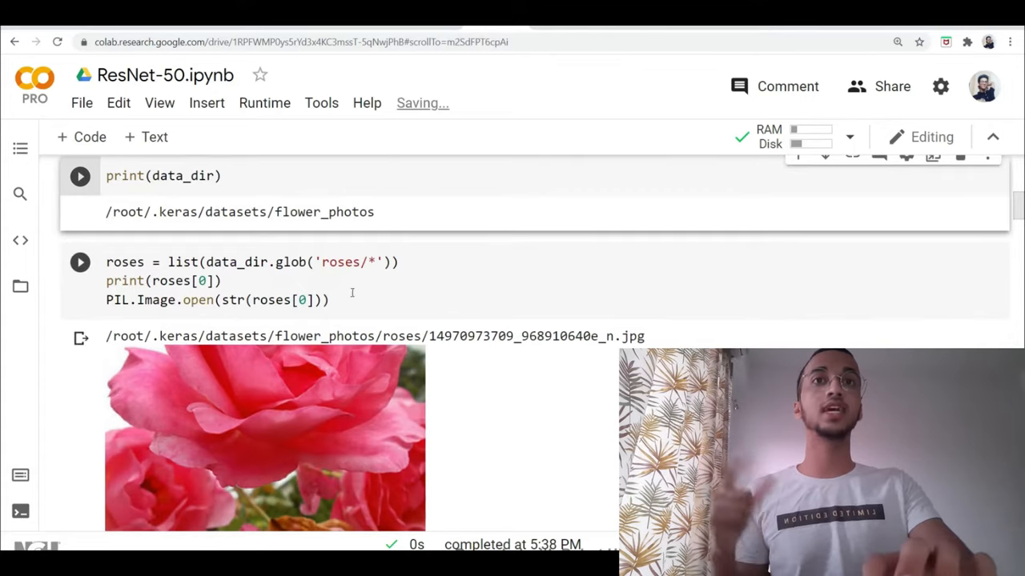
pyautogui.doubleClick(336, 262)
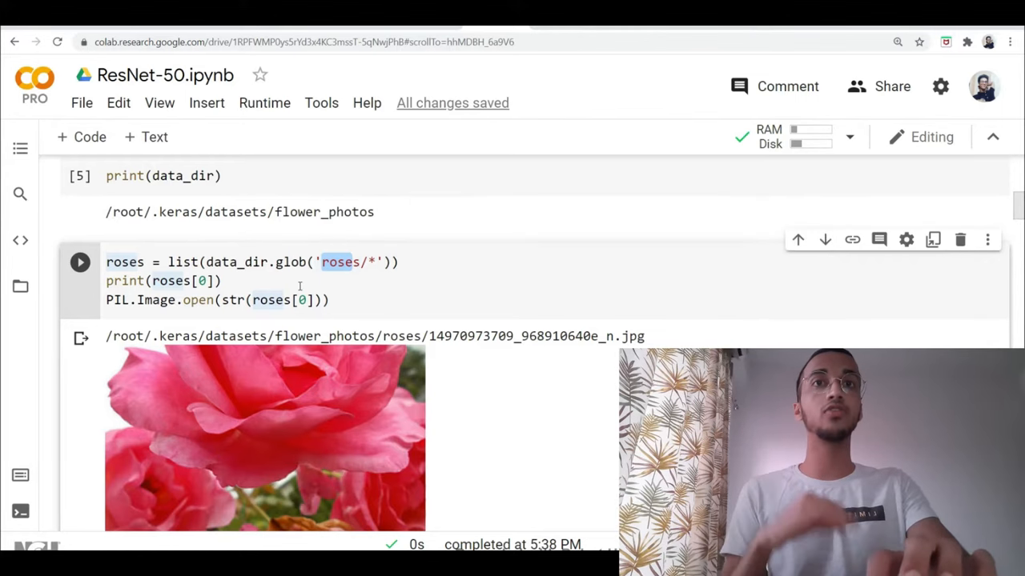
pyautogui.scroll(-3)
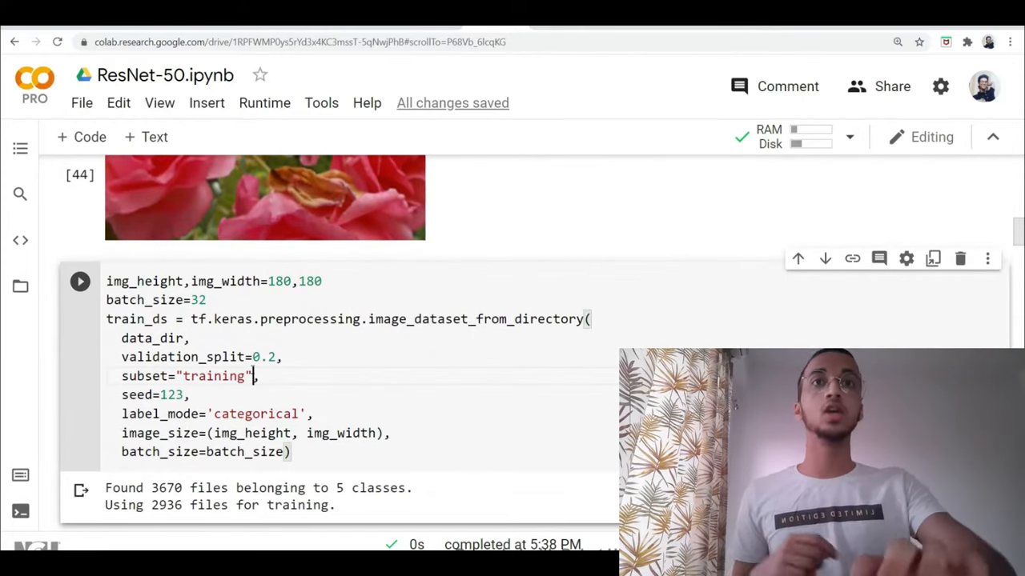
# Highlight the training subset argument in the image_dataset_from_directory cell building 2936 training files.
pyautogui.doubleClick(468, 318)
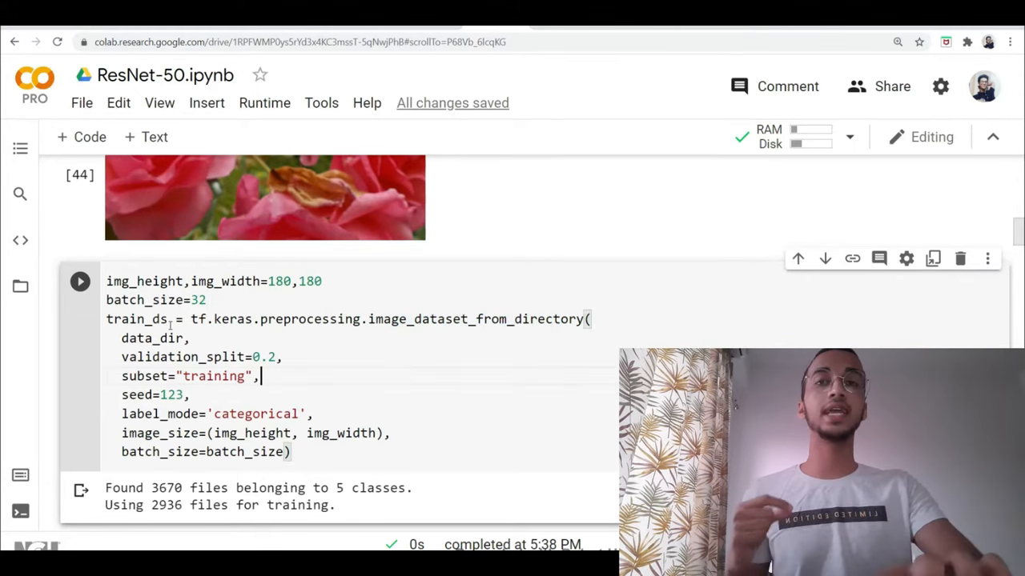
pyautogui.doubleClick(150, 338)
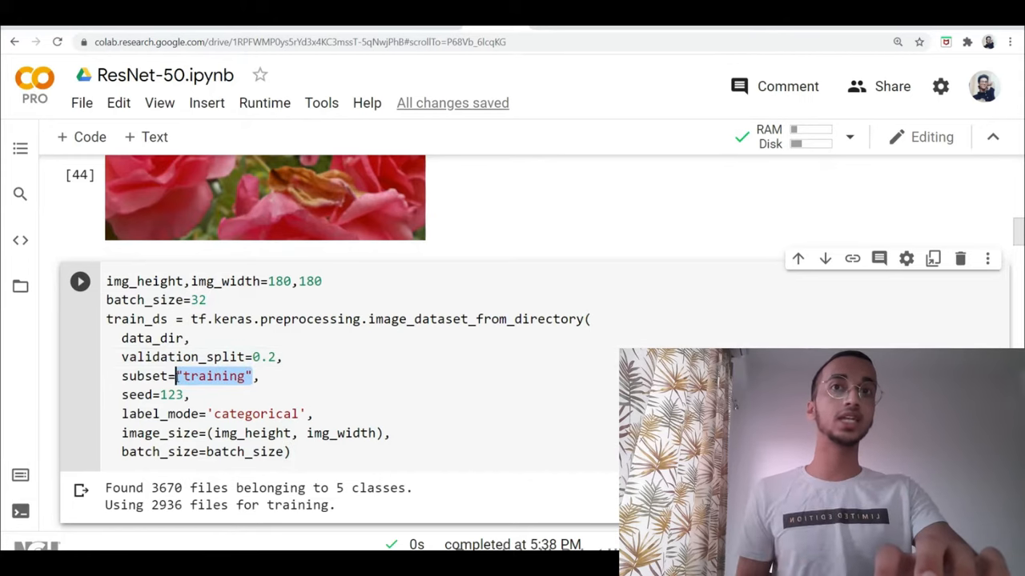
pyautogui.scroll(-3)
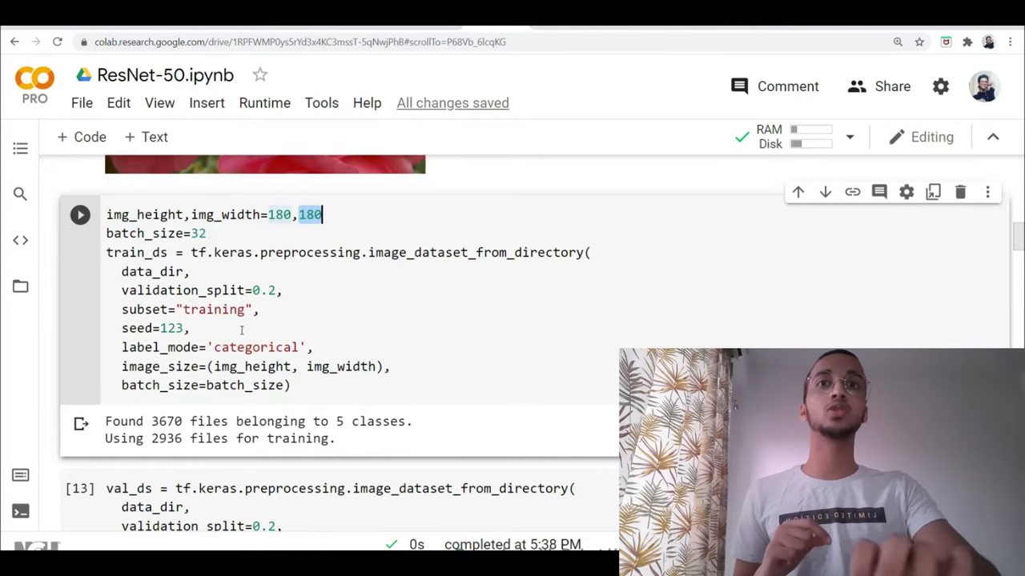
# Scroll to the validation split cell and select the line building the 734-image validation dataset.
pyautogui.scroll(-3)
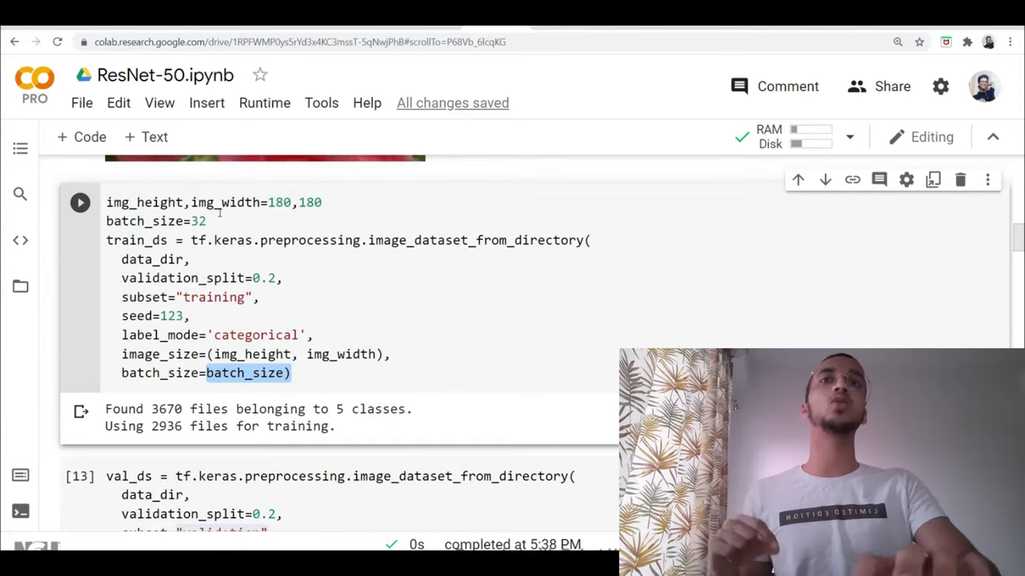
pyautogui.scroll(-3)
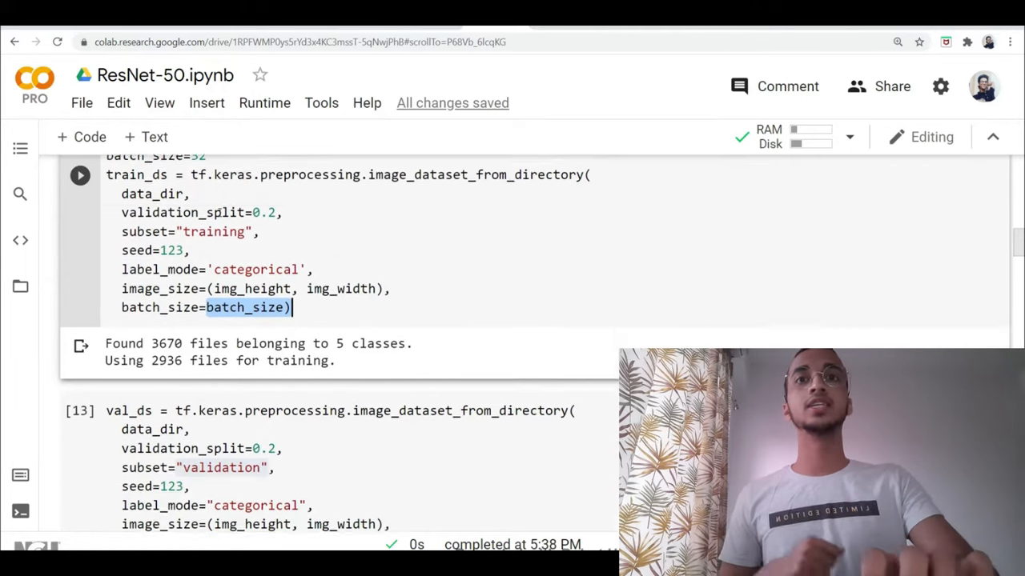
pyautogui.scroll(-3)
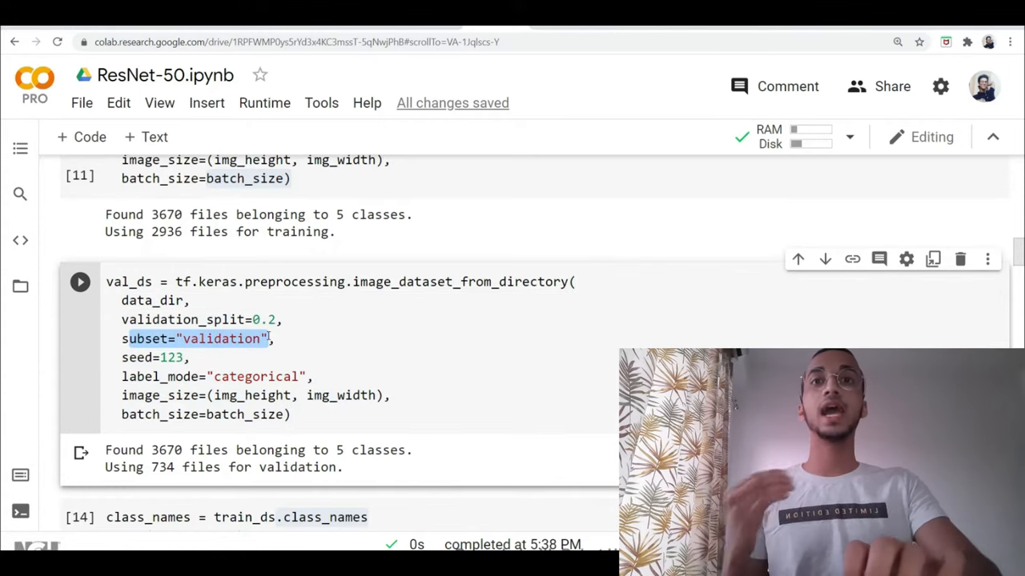
pyautogui.scroll(3)
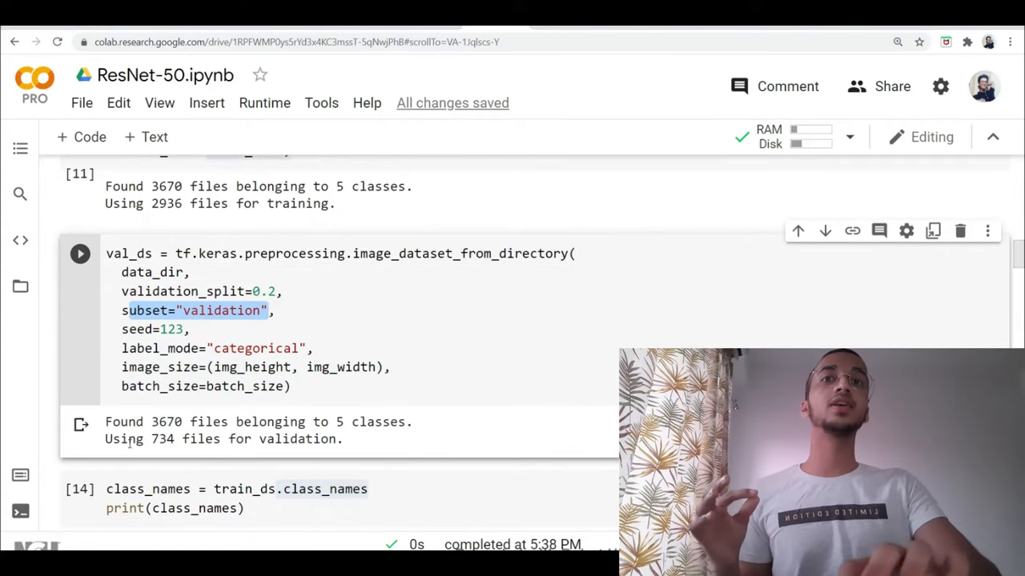
pyautogui.moveTo(126, 439); pyautogui.dragTo(306, 438)
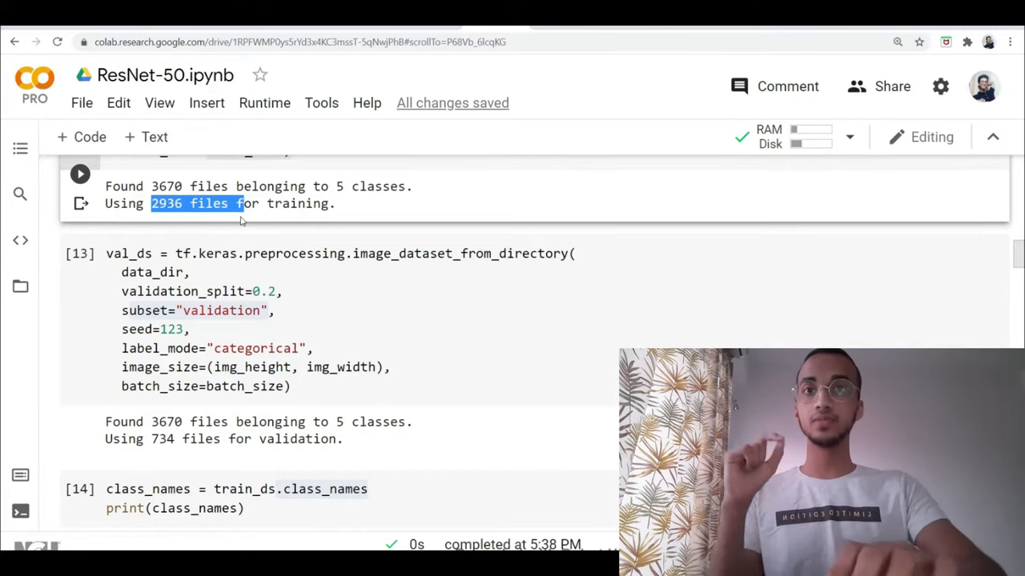
# Scroll to the Training The Model section and highlight Sequential() and the resnet_model construction lines.
pyautogui.scroll(-3)
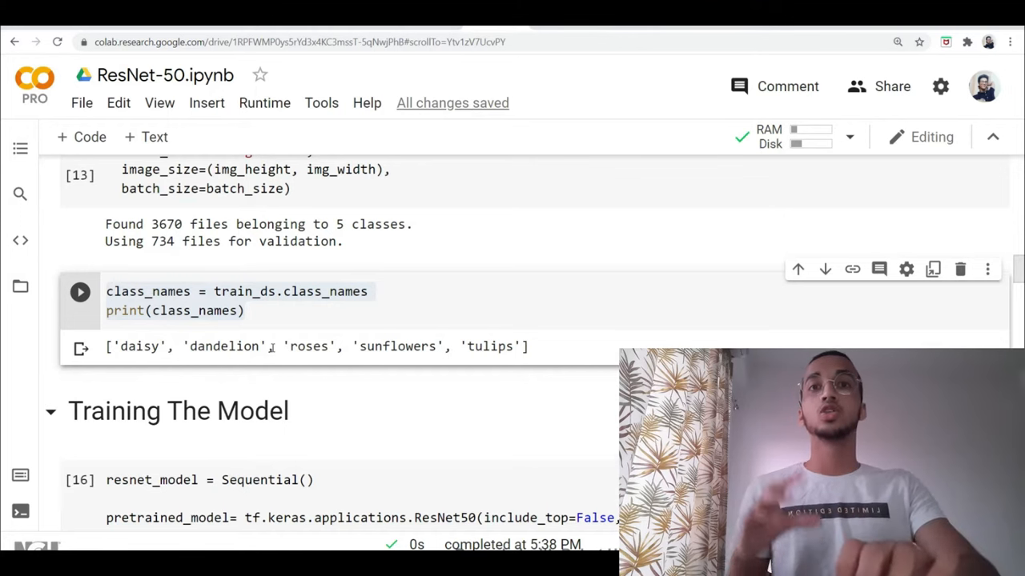
pyautogui.scroll(-3)
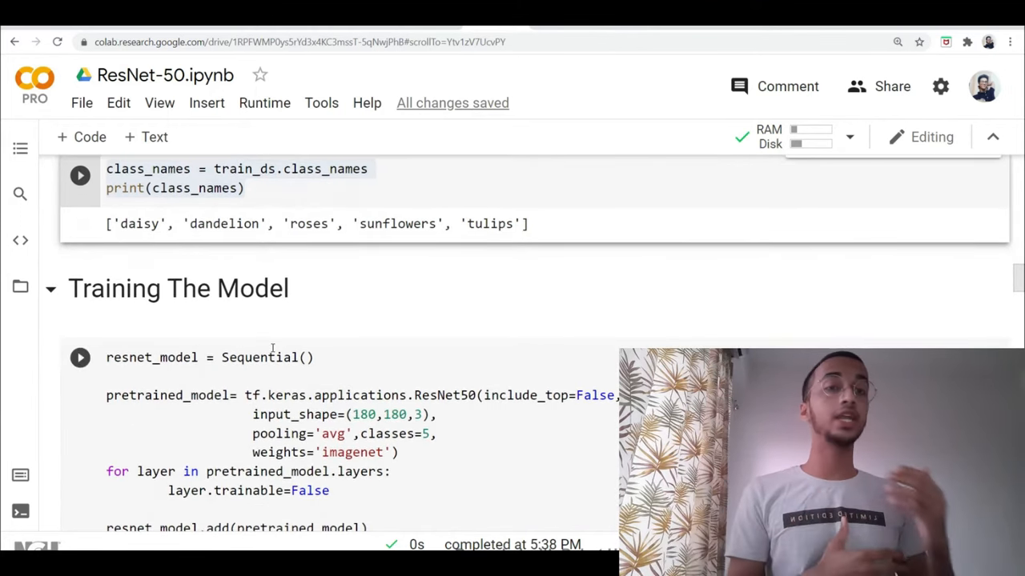
pyautogui.scroll(-3)
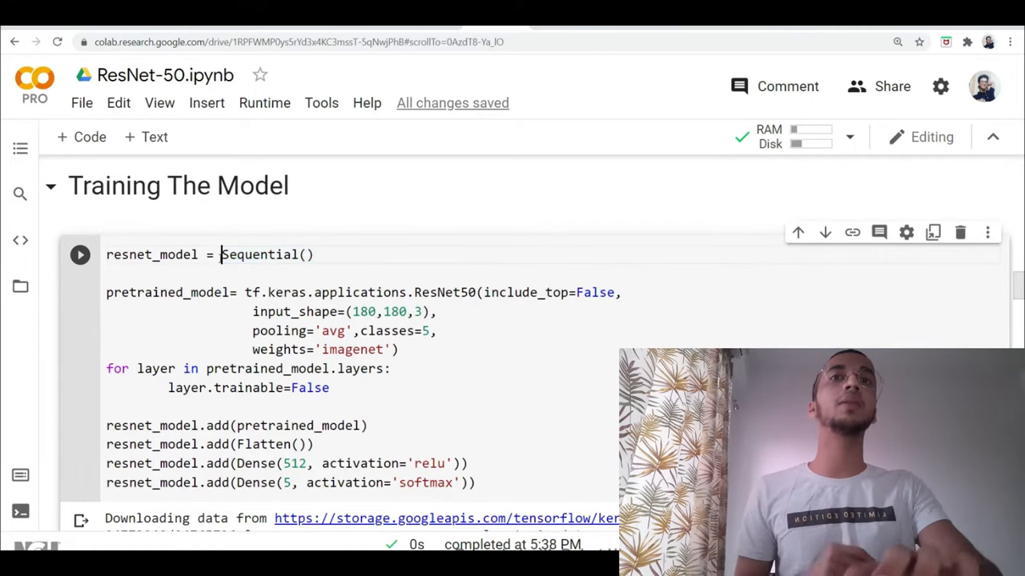
pyautogui.doubleClick(264, 254)
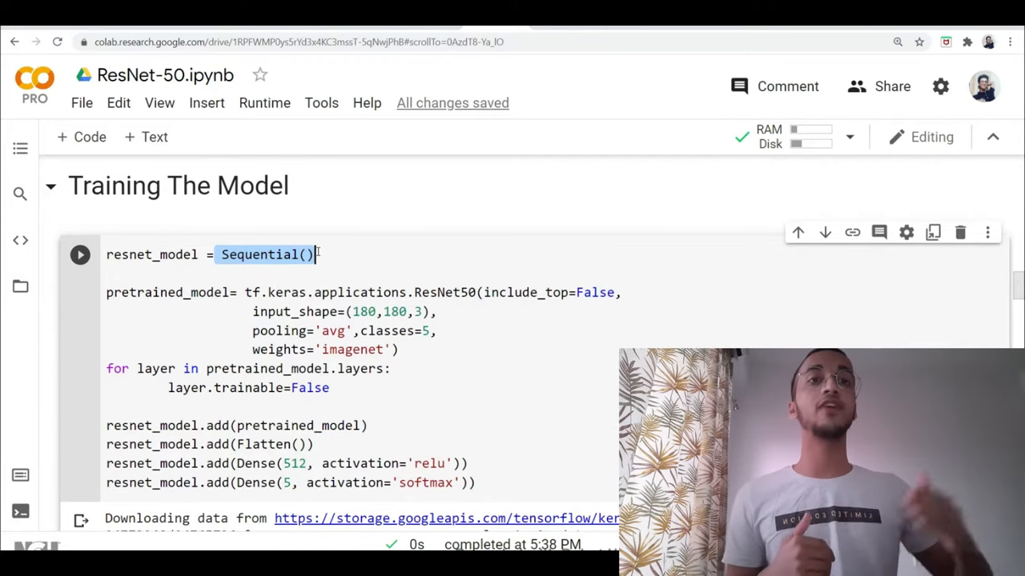
pyautogui.scroll(3)
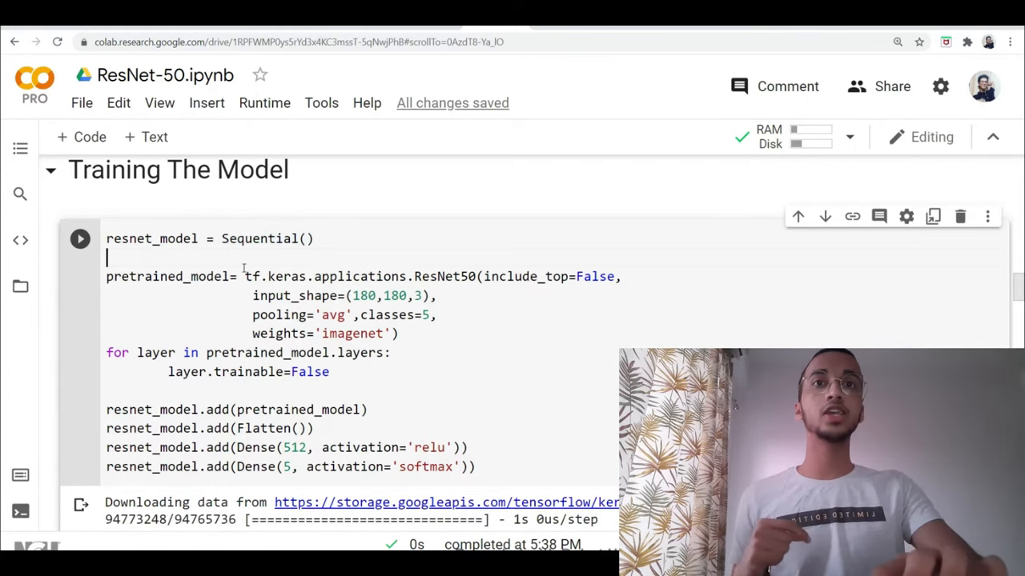
pyautogui.moveTo(105, 257); pyautogui.dragTo(398, 335)
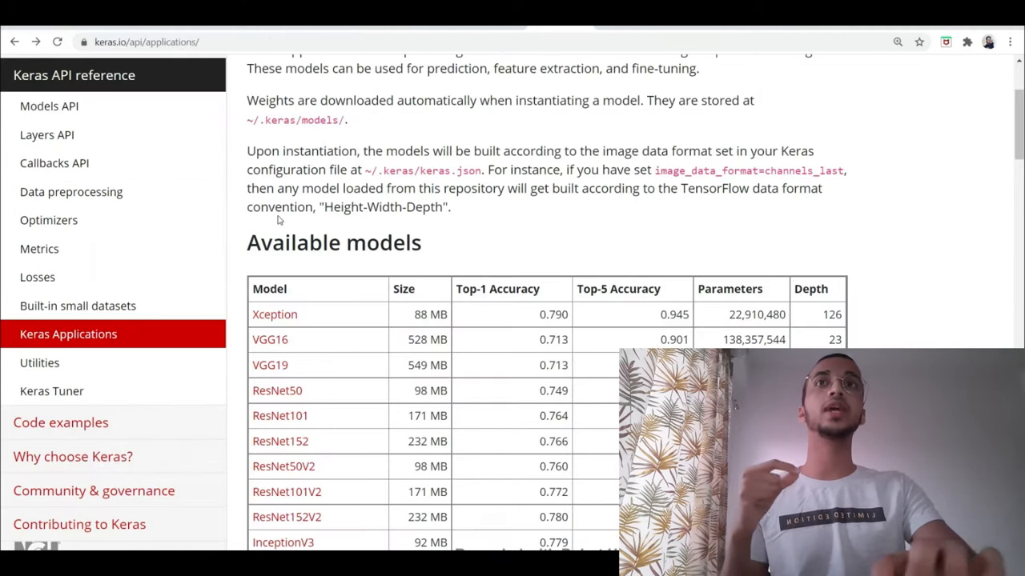
# Scroll the Keras Applications page to the Available models table listing ResNet50.
pyautogui.scroll(-3)
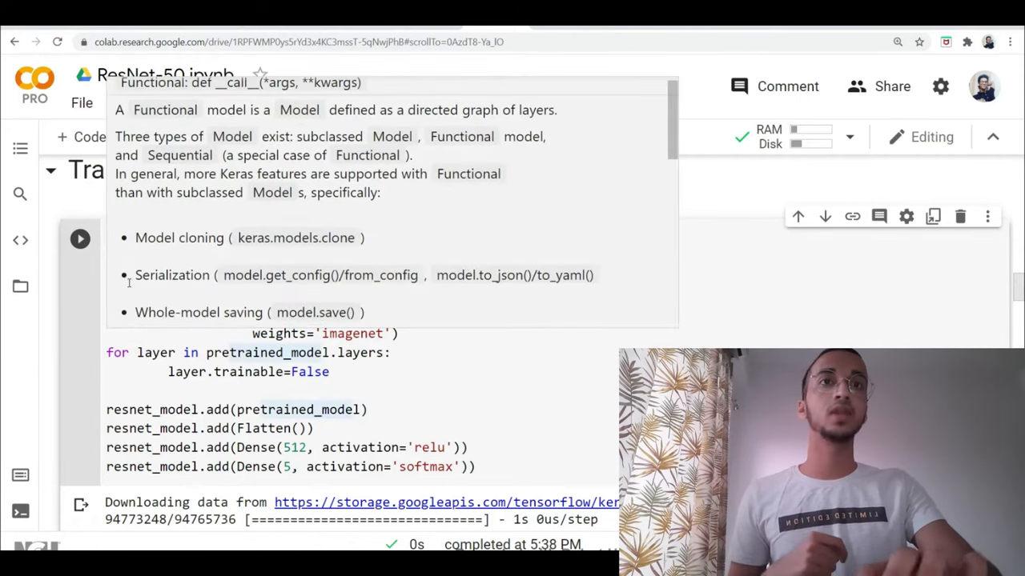
# Scroll to the ResNet50 cell and highlight the weights='imagenet' argument.
pyautogui.scroll(-3)
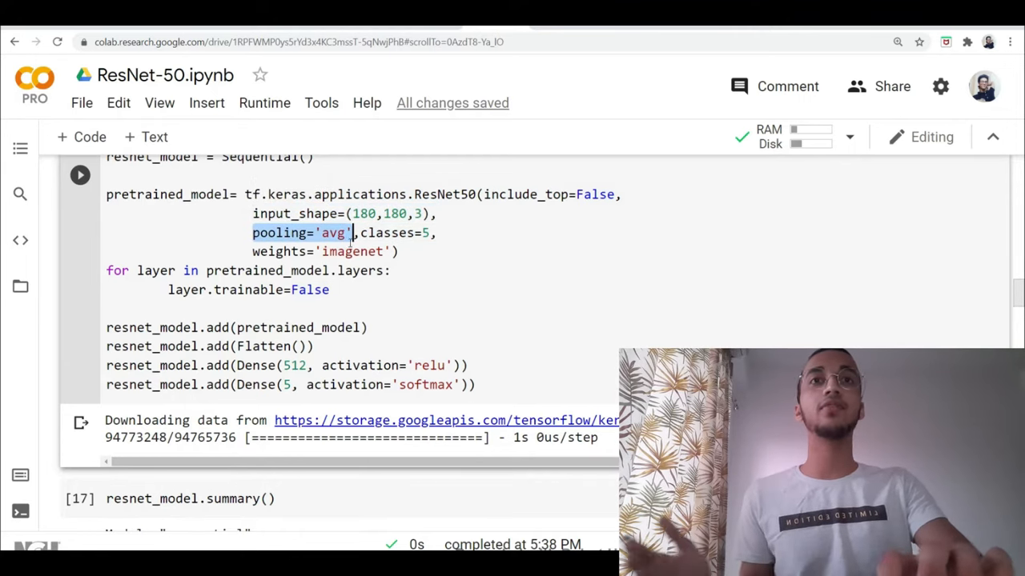
pyautogui.click(397, 251)
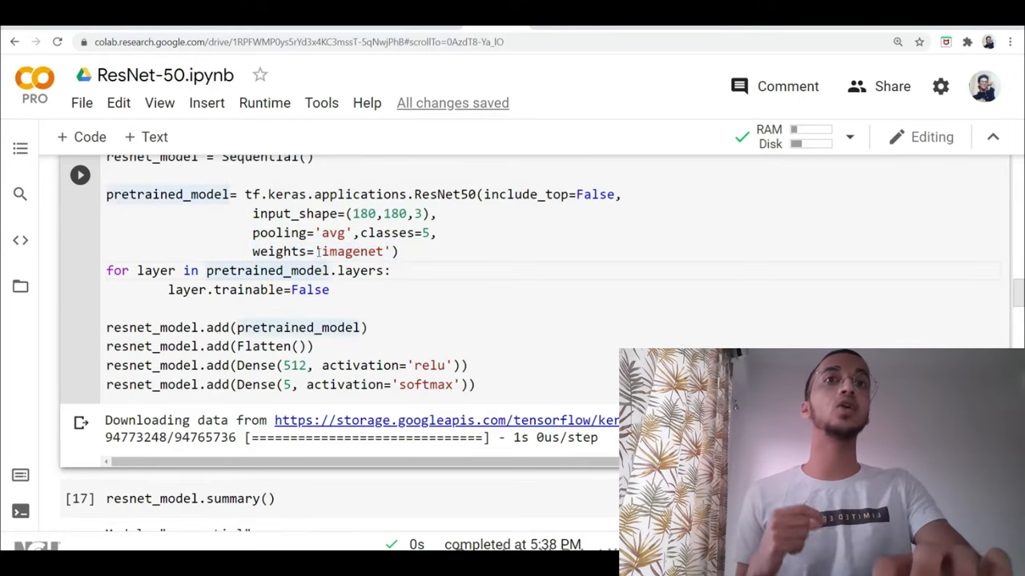
pyautogui.doubleClick(350, 251)
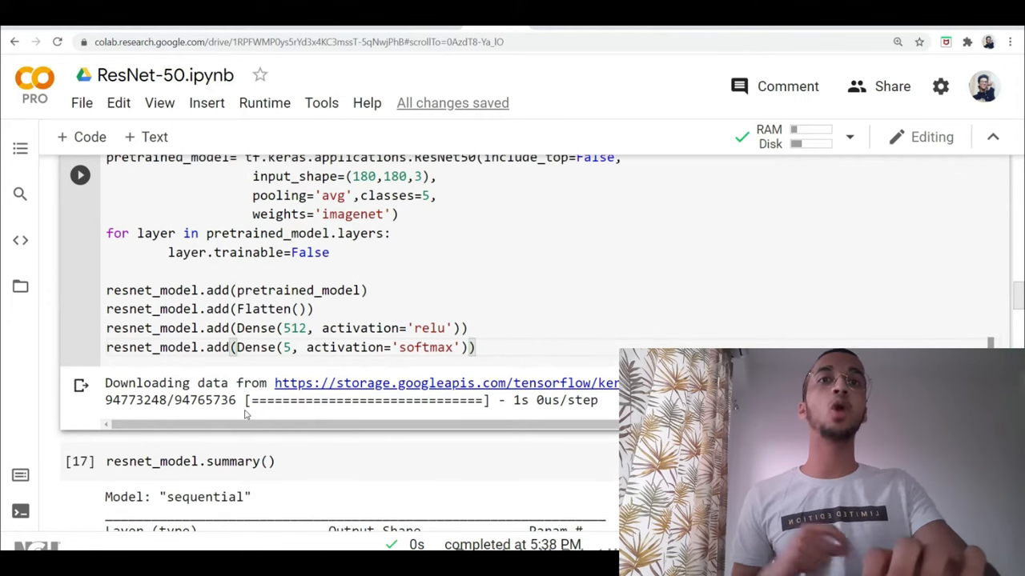
# View resnet_model.summary(), highlighting the resnet50 layer and the 23,587,712 non-trainable parameter count.
pyautogui.scroll(-3)
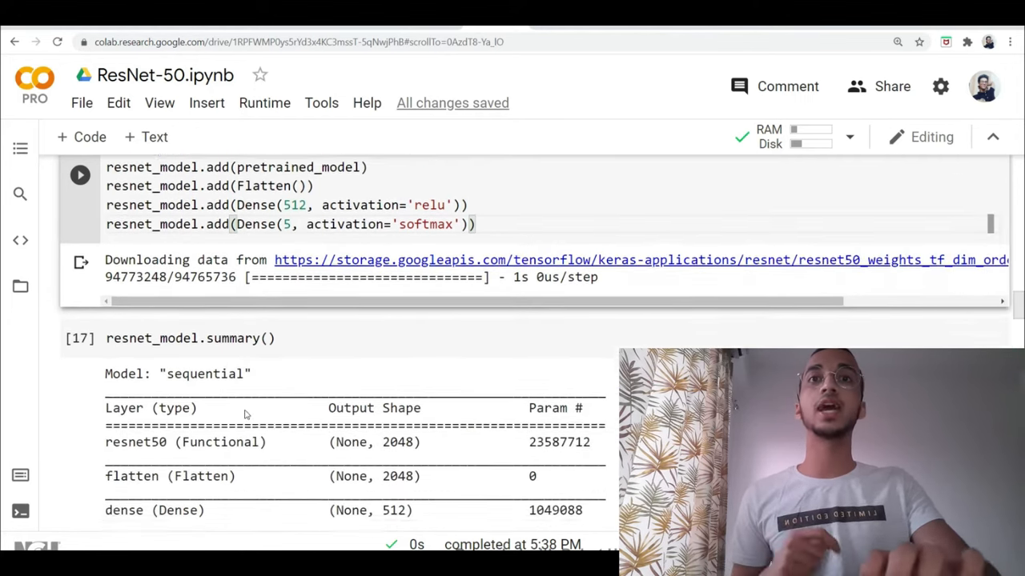
pyautogui.scroll(-3)
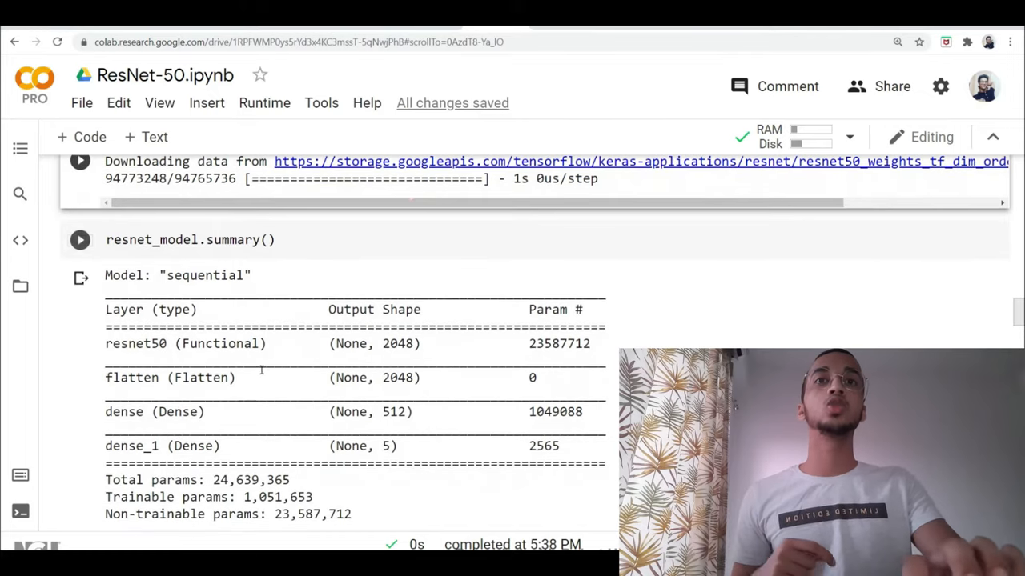
pyautogui.doubleClick(185, 343)
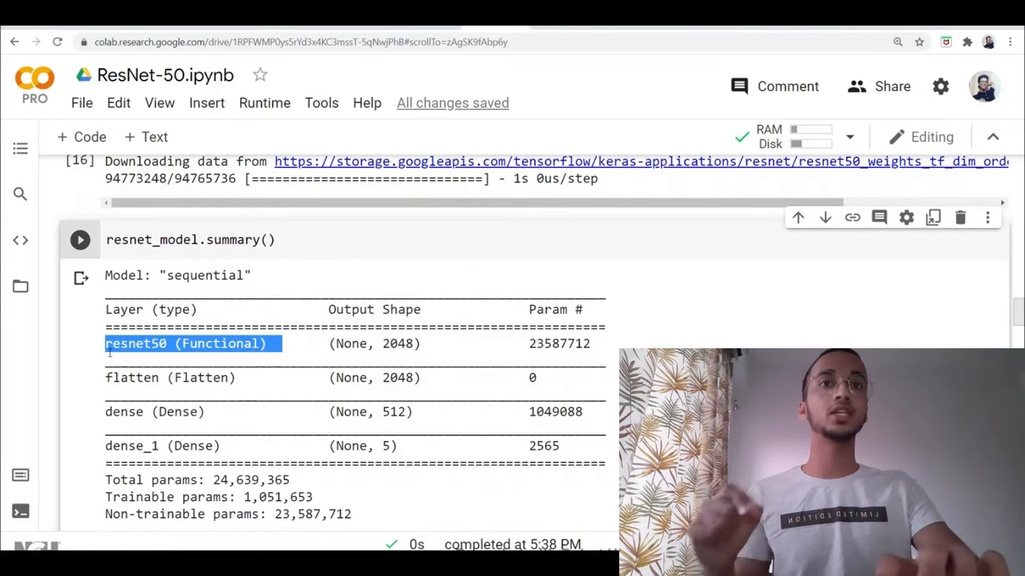
pyautogui.scroll(-3)
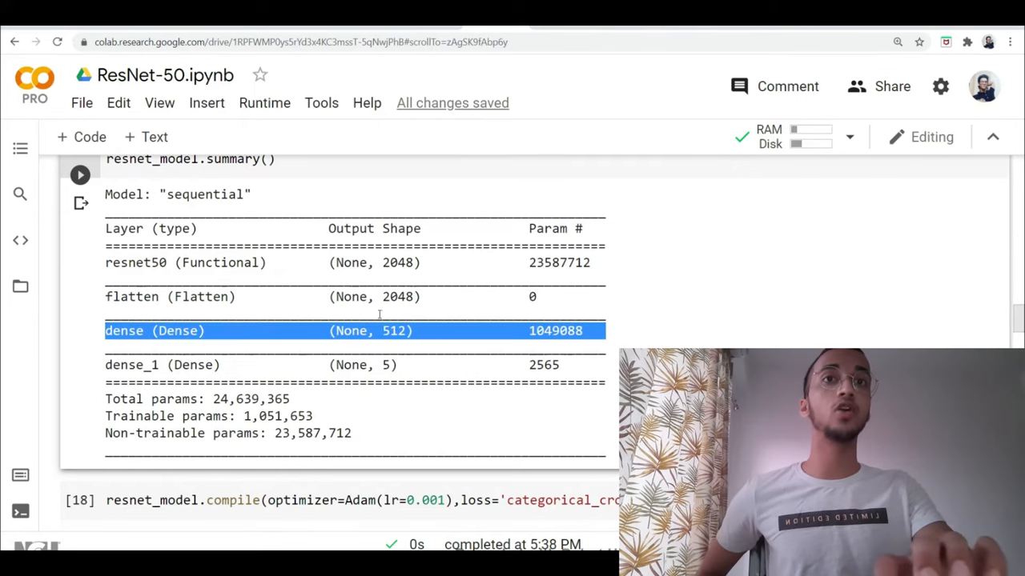
pyautogui.scroll(-3)
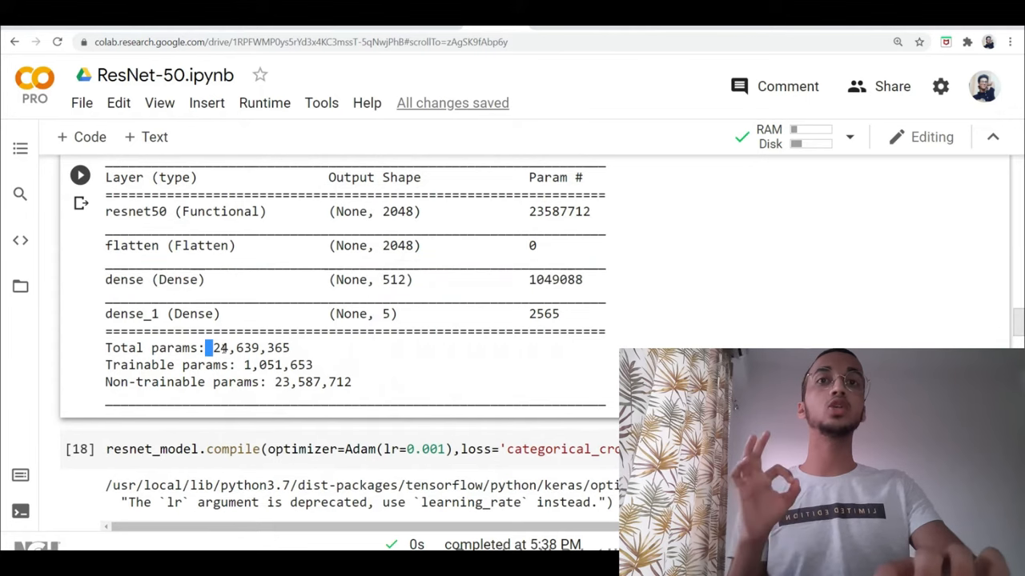
pyautogui.doubleClick(248, 348)
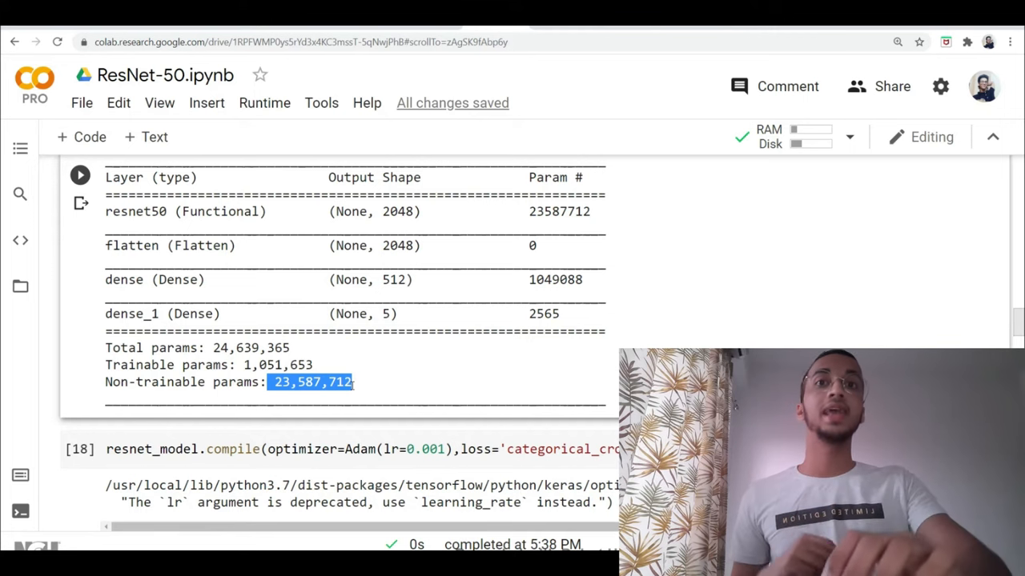
pyautogui.scroll(-3)
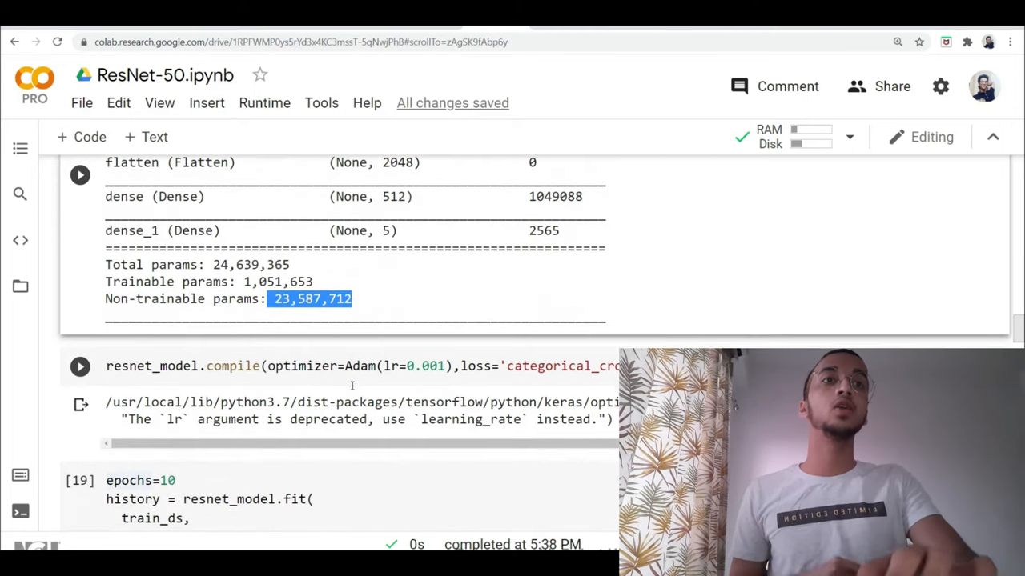
# Scroll to the compile and fit cells and highlight the epochs=epochs argument of the 10-epoch training call.
pyautogui.scroll(-3)
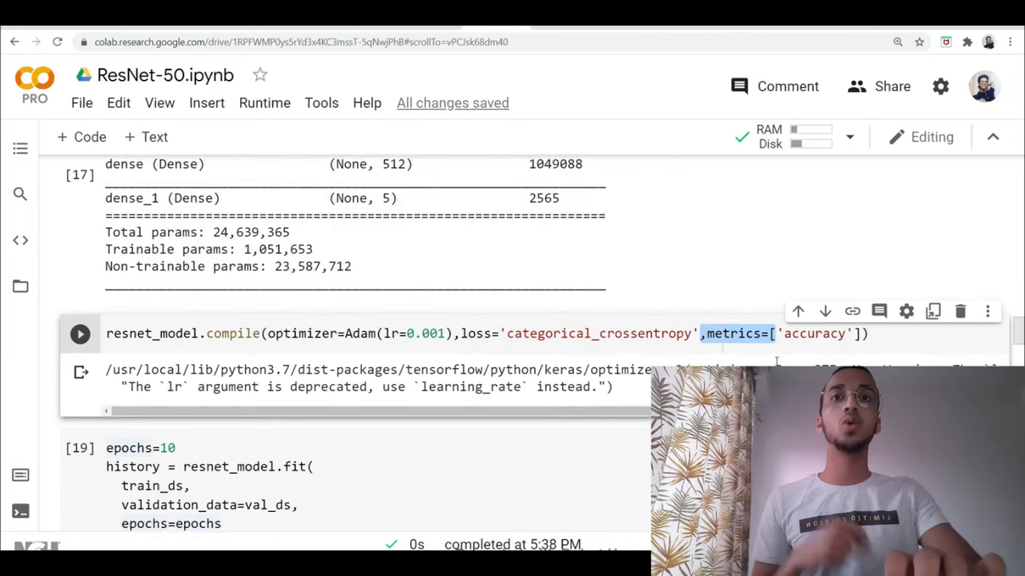
pyautogui.scroll(-3)
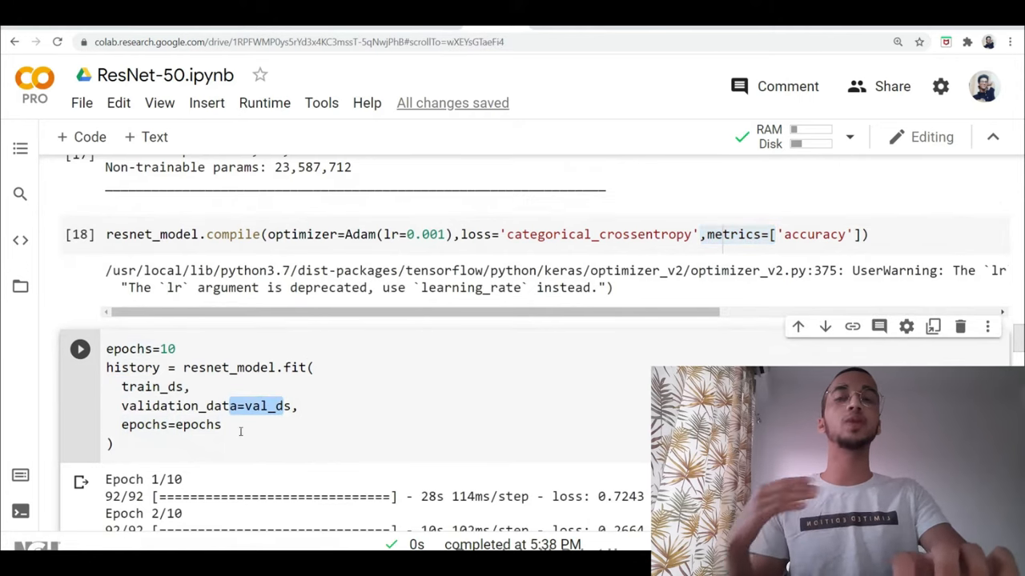
pyautogui.doubleClick(163, 424)
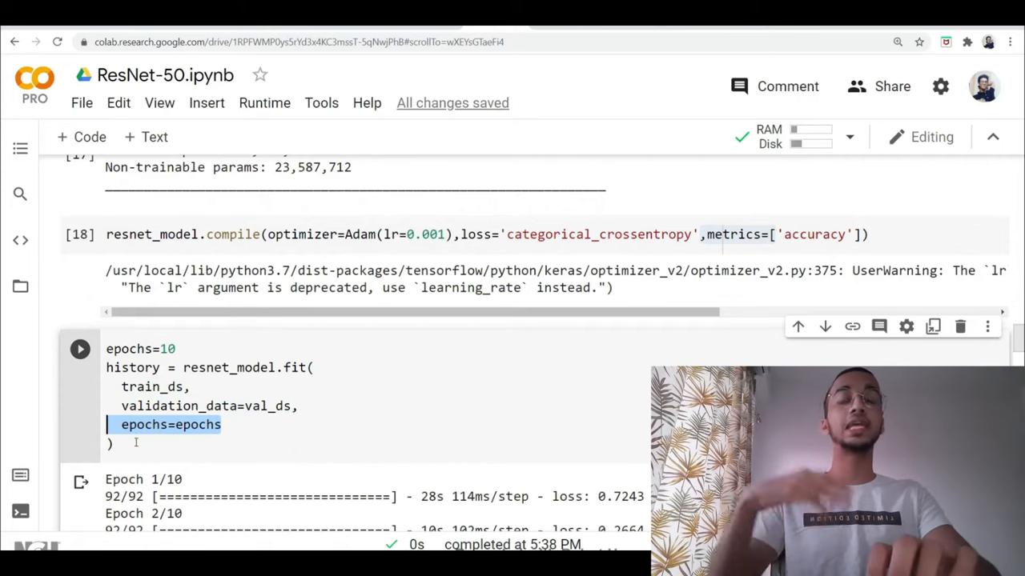
pyautogui.scroll(-3)
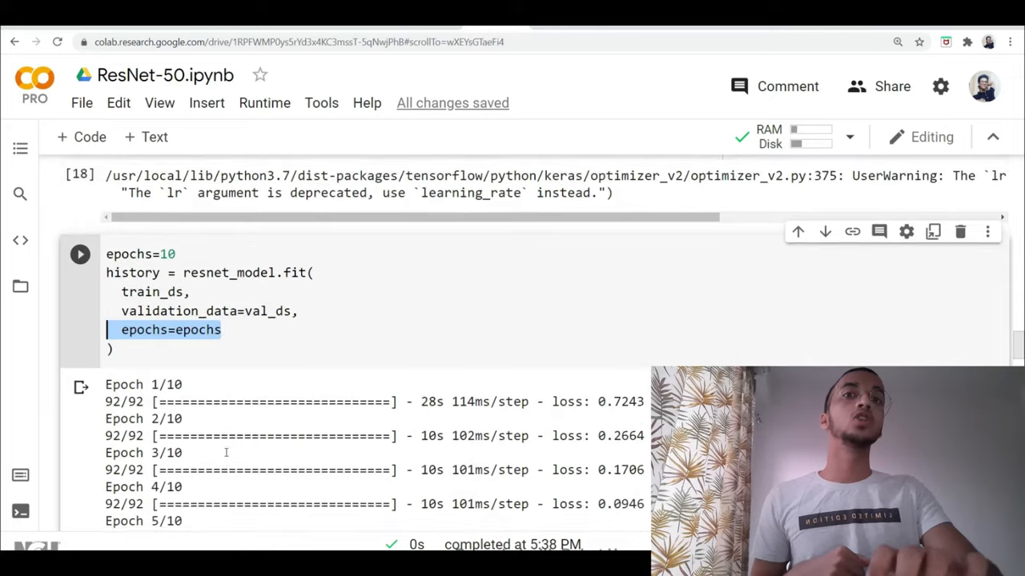
# Scroll through the ten-epoch model.fit training log and its loss and accuracy values.
pyautogui.scroll(-3)
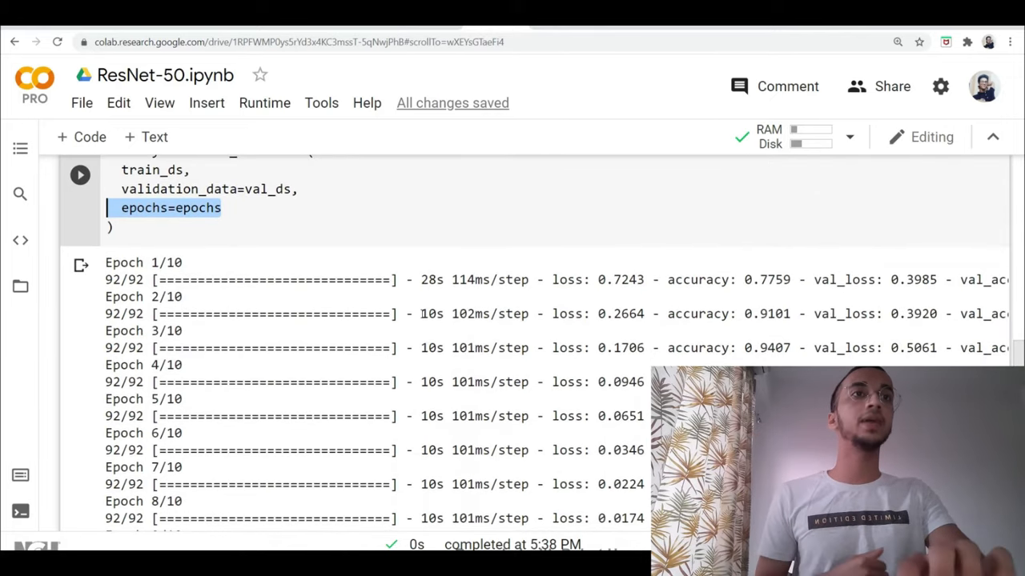
pyautogui.scroll(-3)
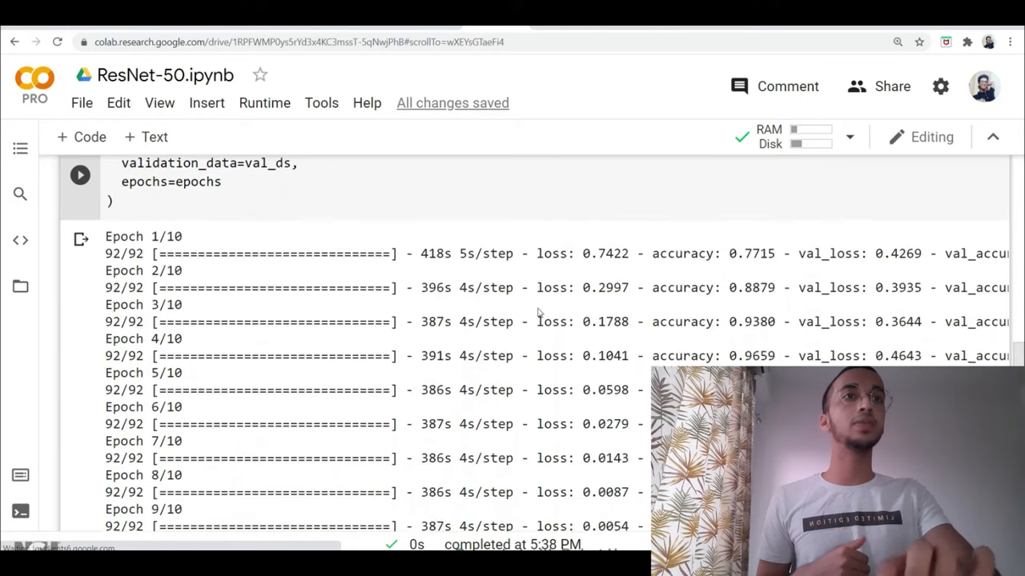
pyautogui.scroll(-3)
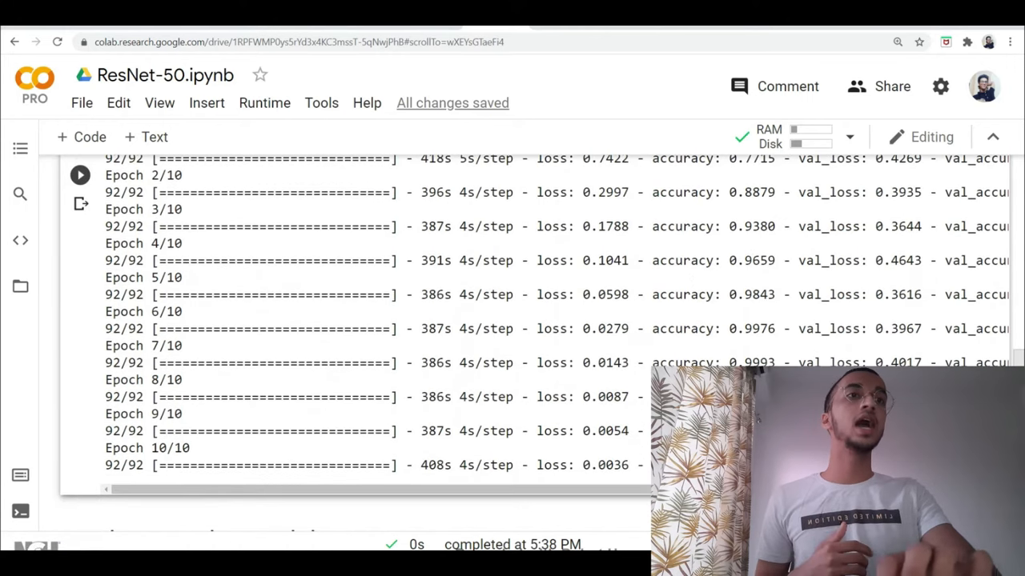
pyautogui.hscroll(3)
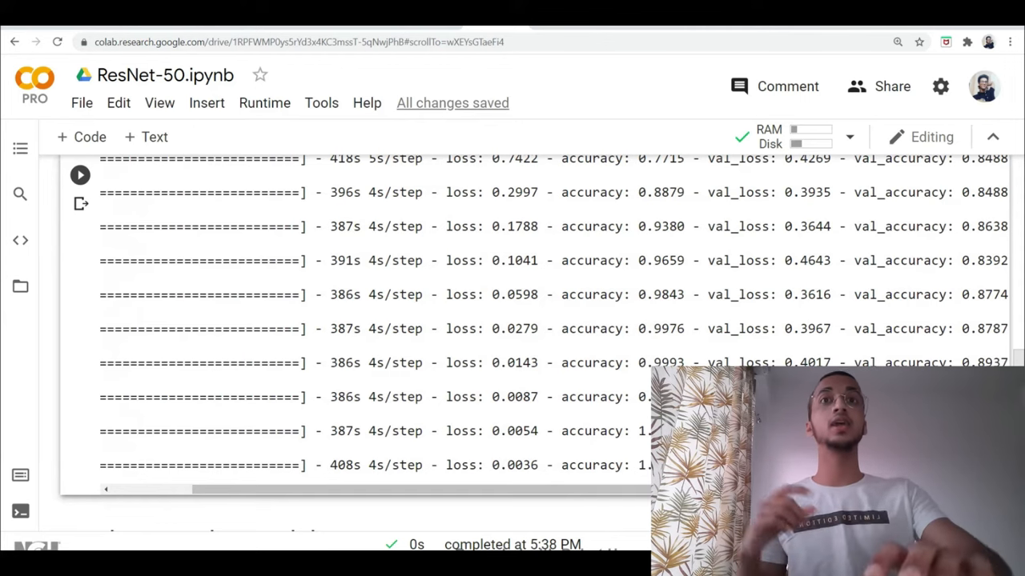
# Scroll back up to the summary and compile cells, then down to the Evaluating The Model heading.
pyautogui.scroll(3)
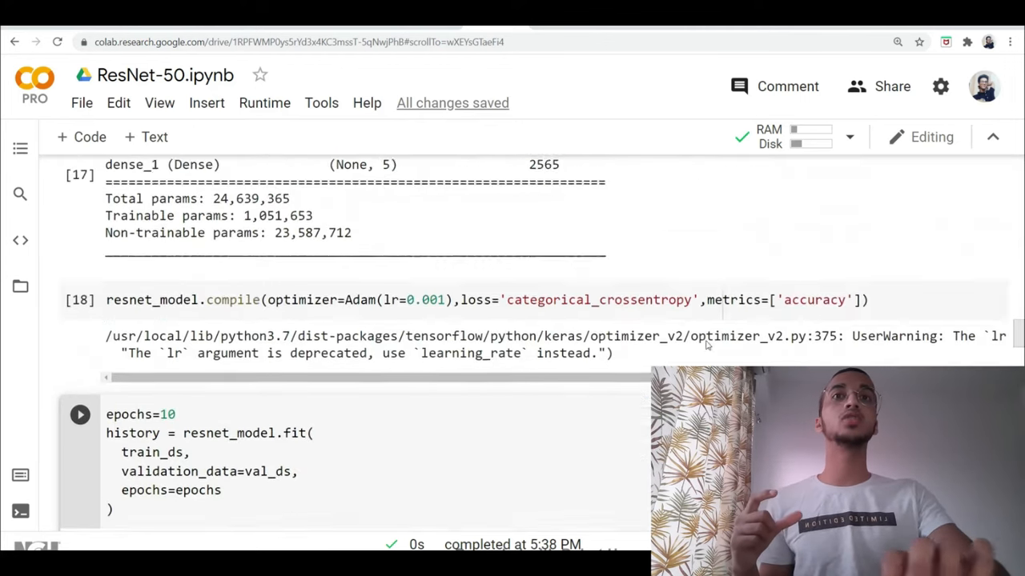
pyautogui.scroll(3)
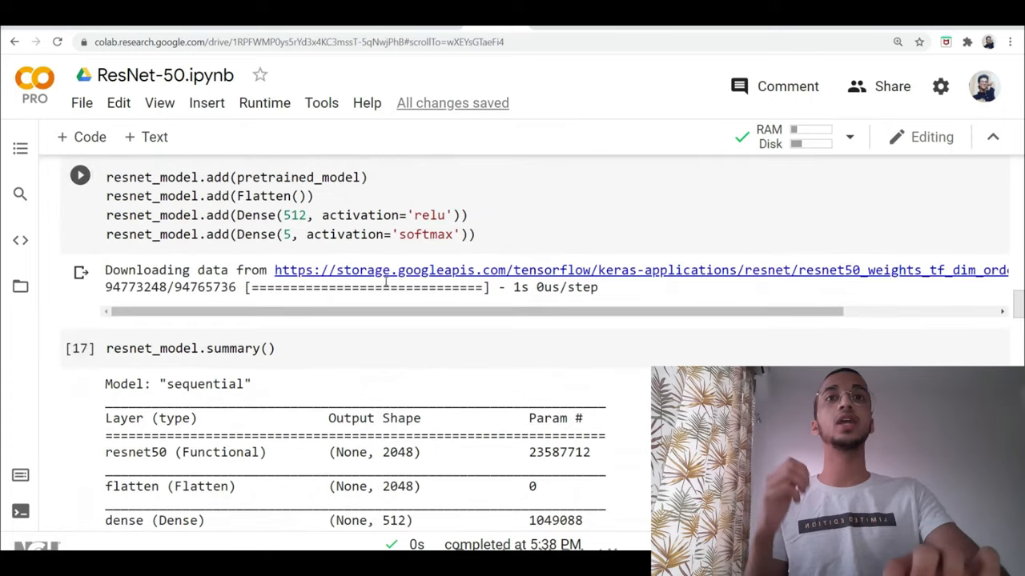
pyautogui.scroll(3)
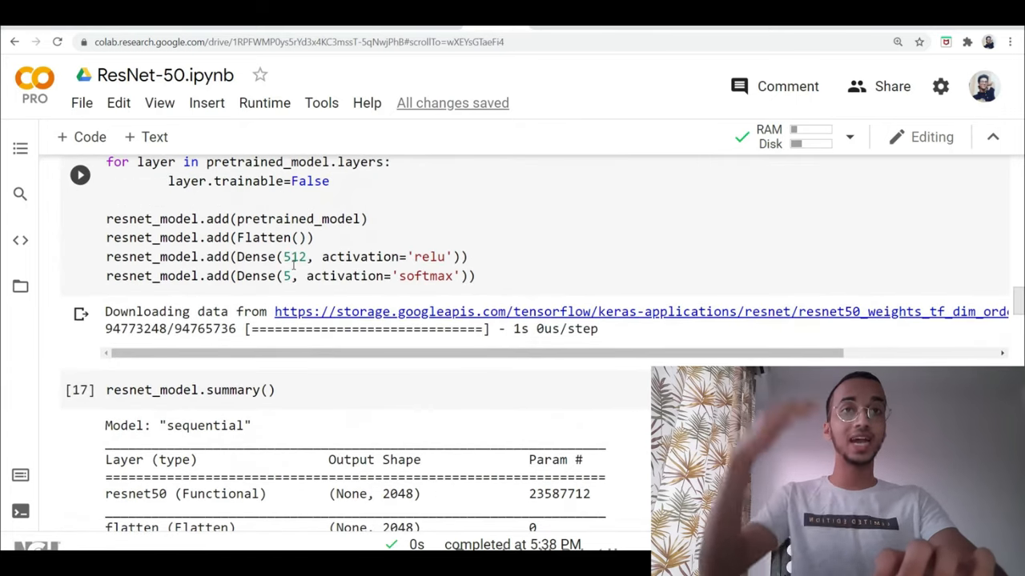
pyautogui.scroll(-3)
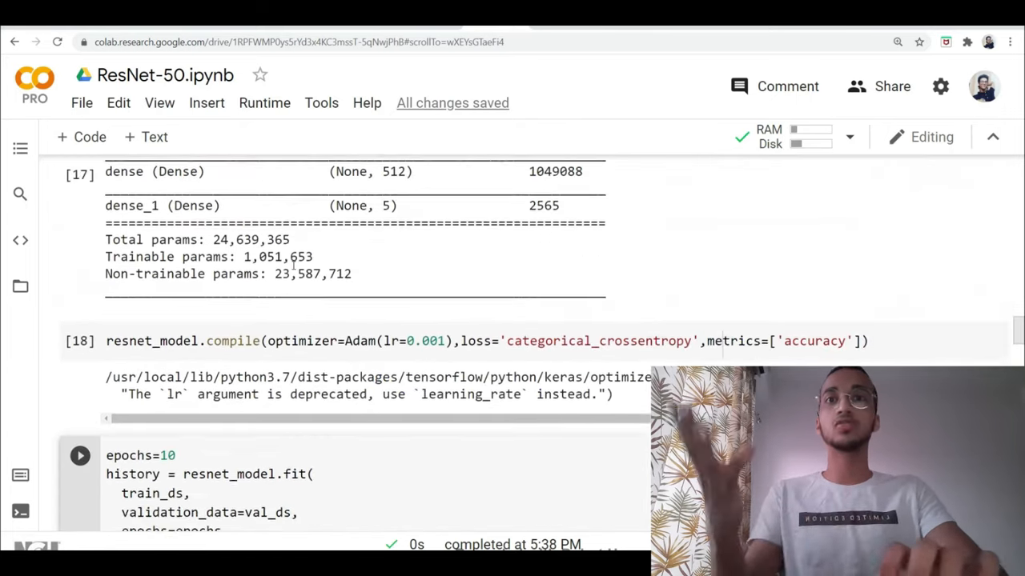
pyautogui.scroll(-3)
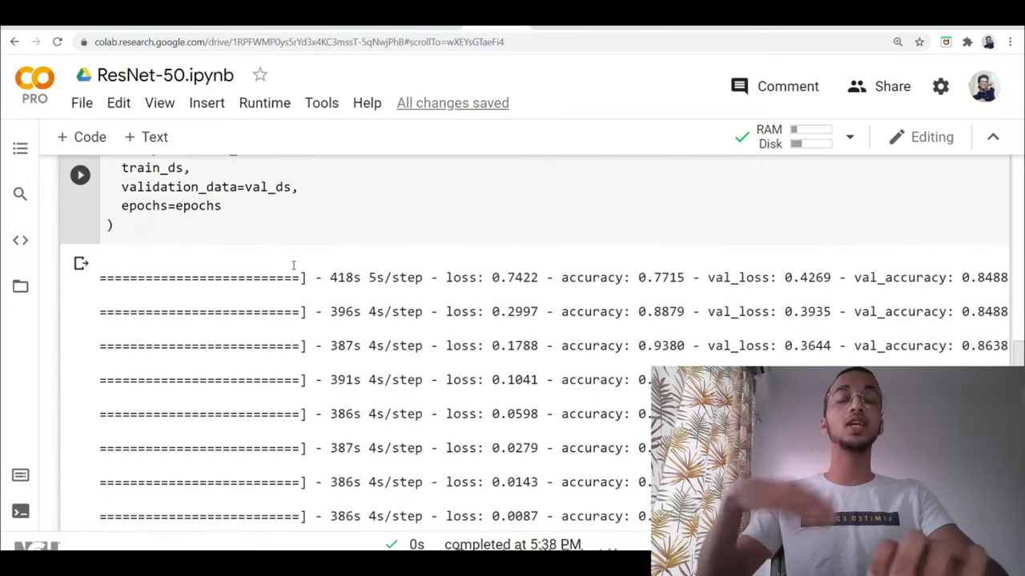
pyautogui.scroll(-3)
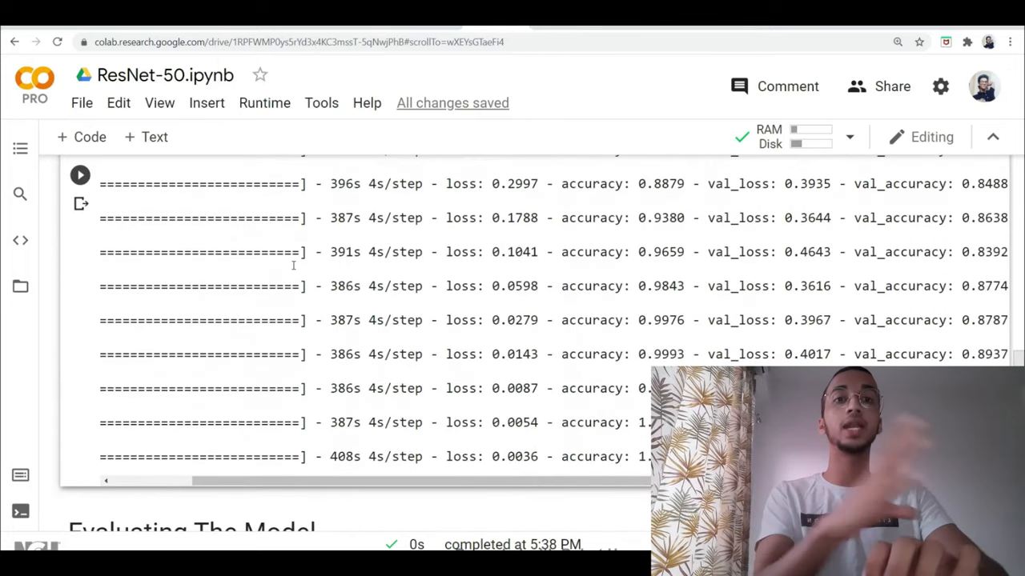
pyautogui.scroll(-3)
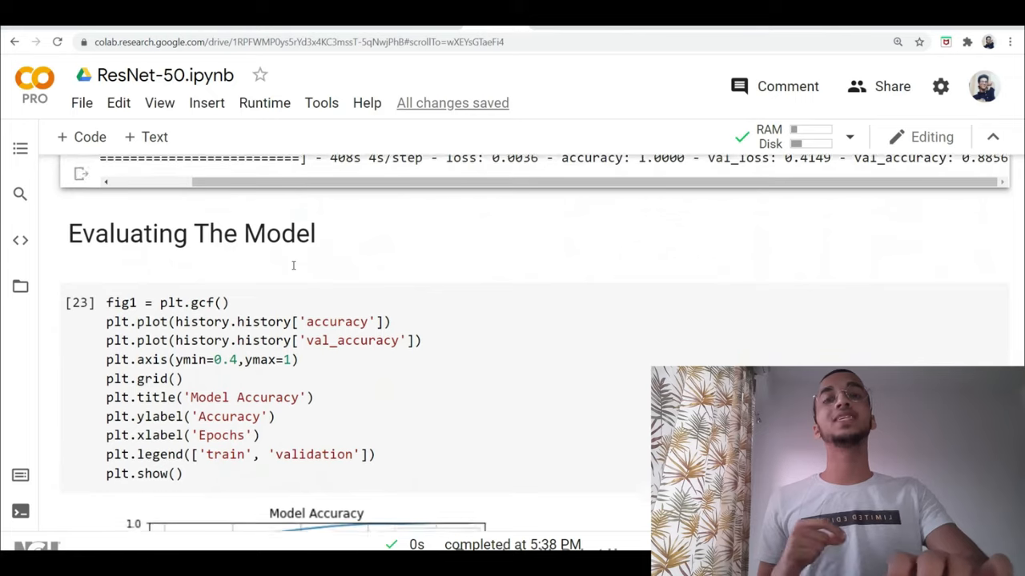
# Scroll through the accuracy plotting cell and inspect the Model Accuracy chart of train versus validation.
pyautogui.scroll(3)
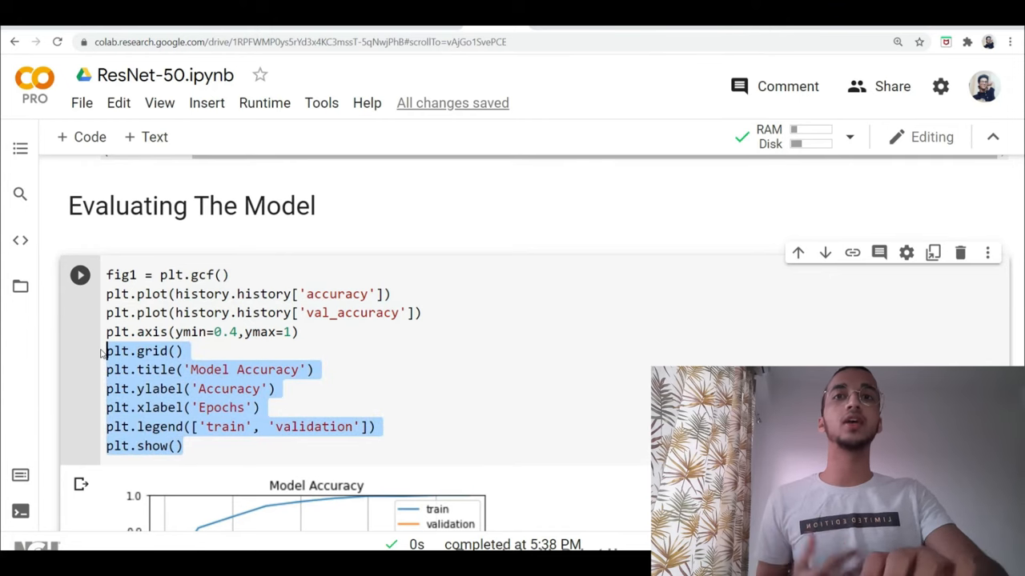
pyautogui.scroll(-3)
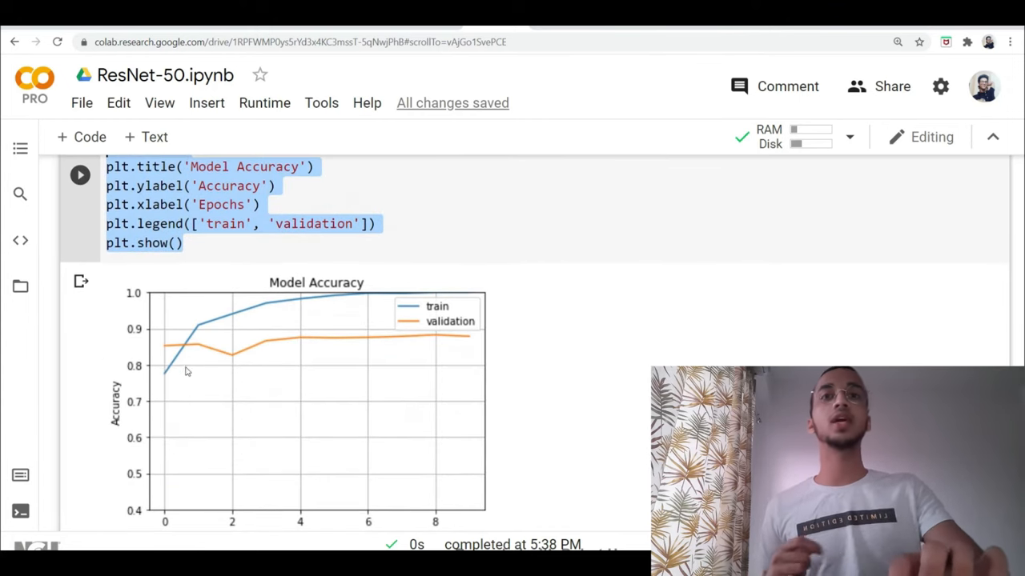
pyautogui.moveTo(170, 373)
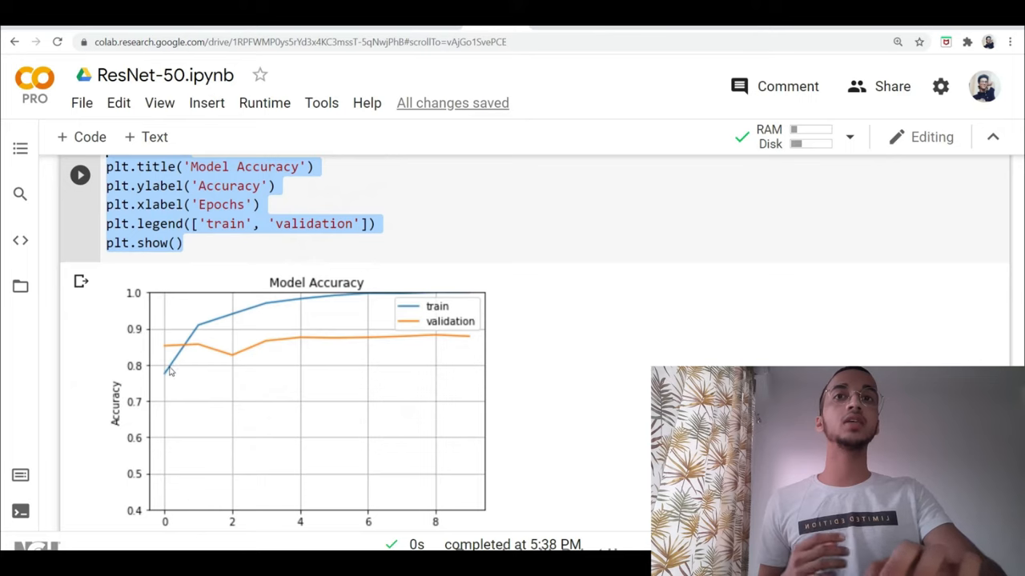
pyautogui.moveTo(375, 349)
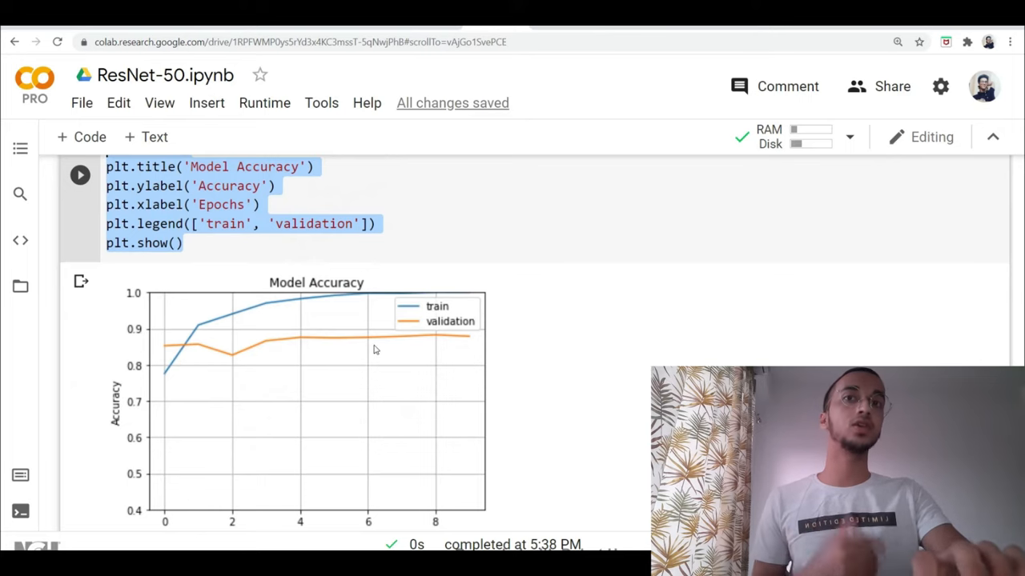
pyautogui.scroll(-3)
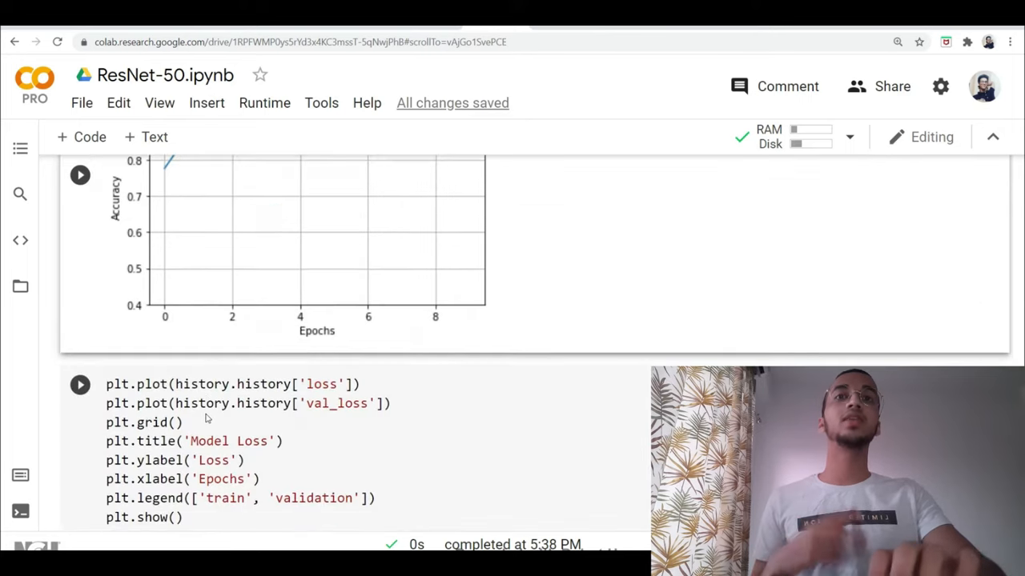
# Scroll past the loss plotting code to view the Model Loss chart of train and validation loss.
pyautogui.scroll(-3)
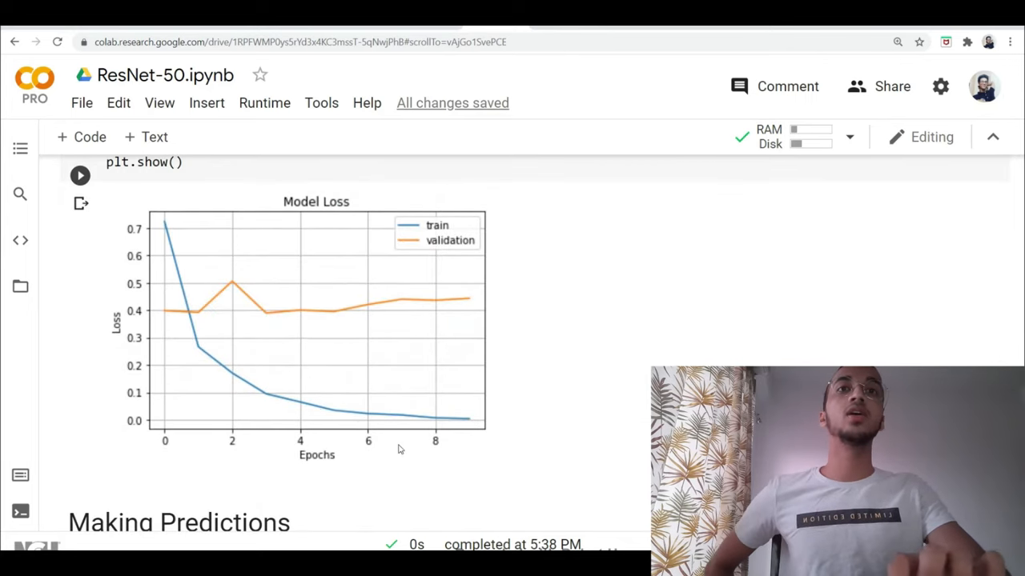
pyautogui.moveTo(232, 324)
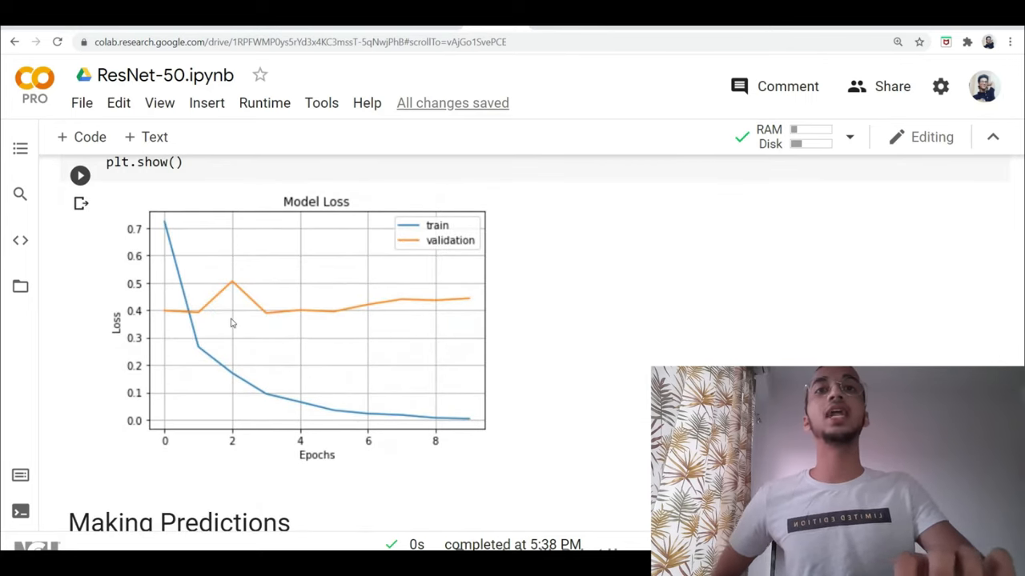
pyautogui.moveTo(449, 317)
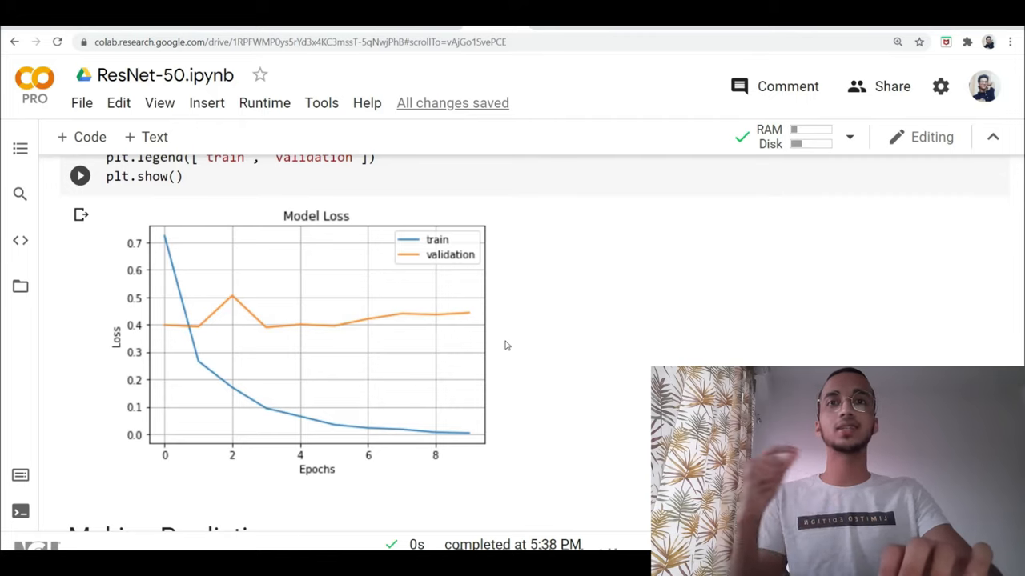
pyautogui.scroll(-3)
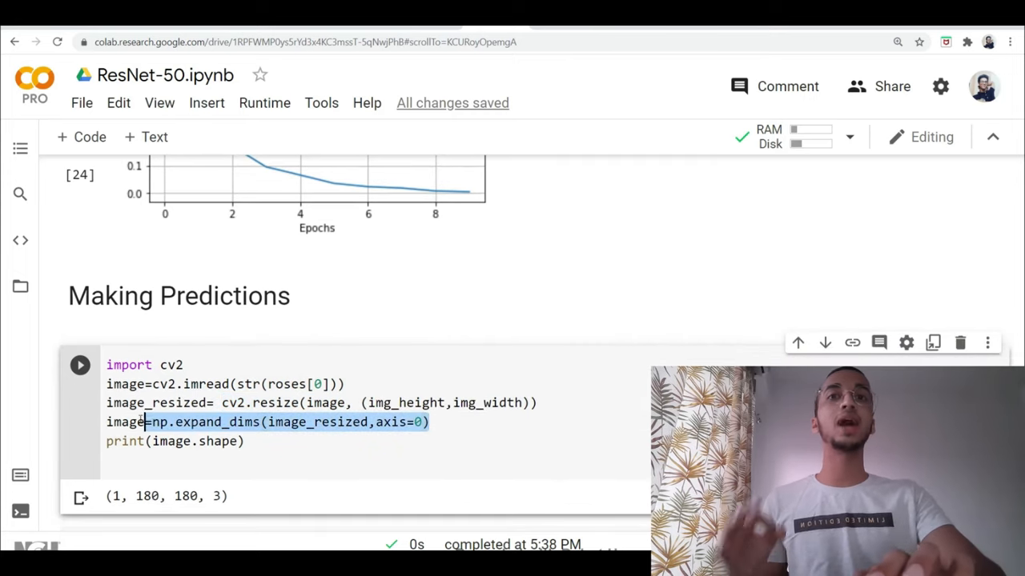
pyautogui.moveTo(159, 422)
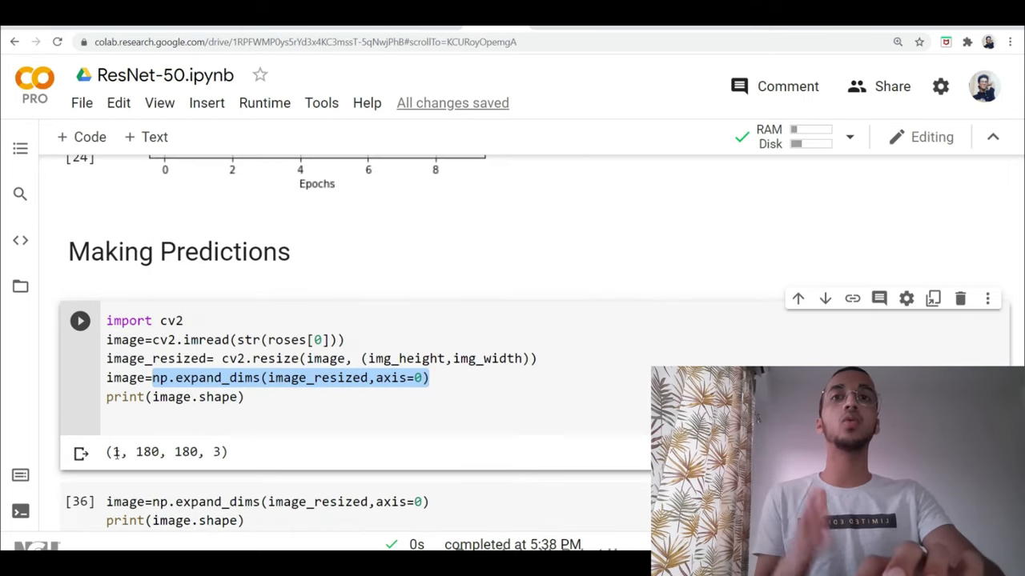
pyautogui.moveTo(175, 473)
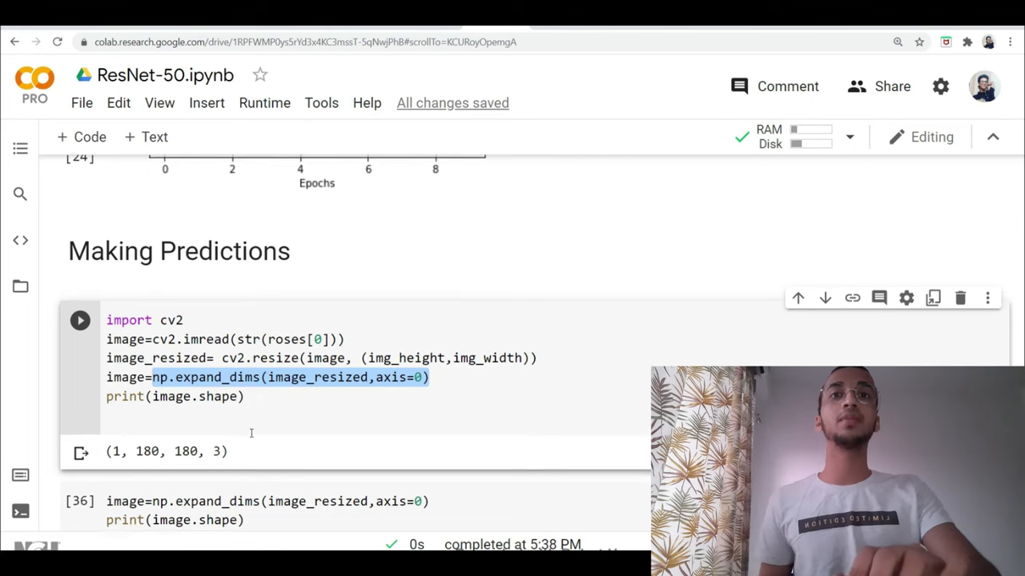
# Run prediction on the prepared rose image, yielding class probabilities and 'The predicted class is roses'.
pyautogui.click(961, 297)
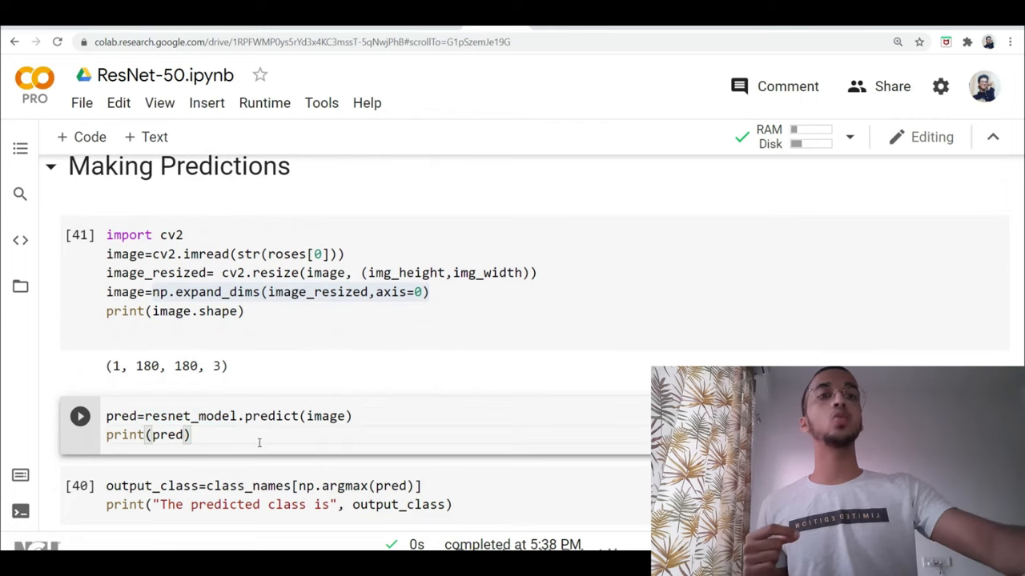
pyautogui.click(80, 416)
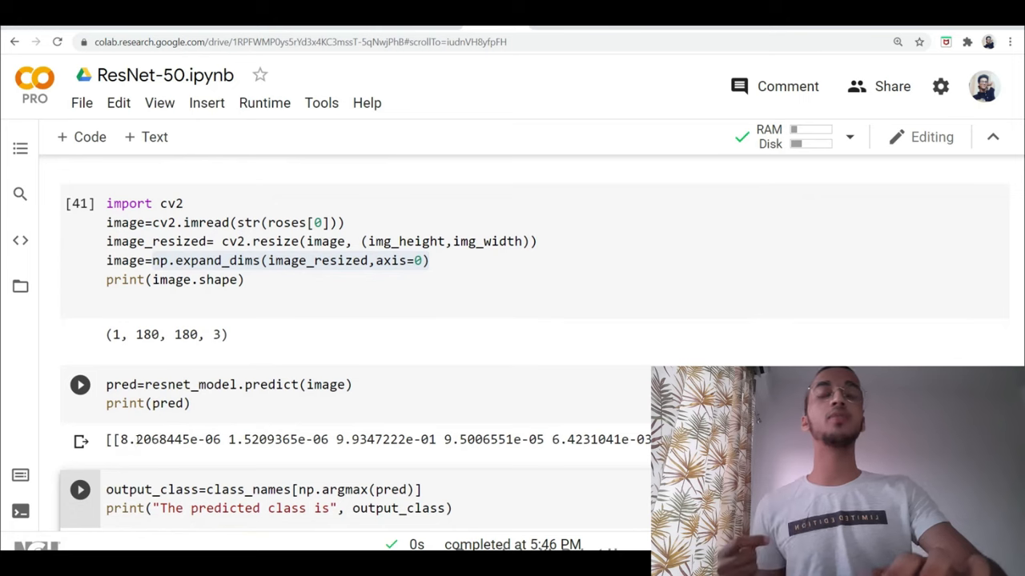
pyautogui.moveTo(137, 439); pyautogui.dragTo(305, 439)
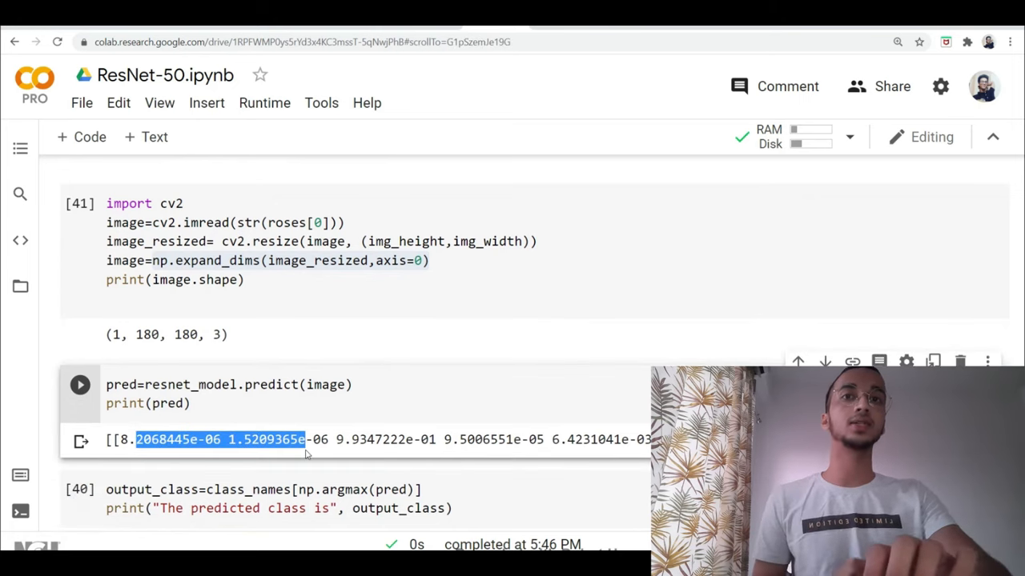
pyautogui.scroll(-3)
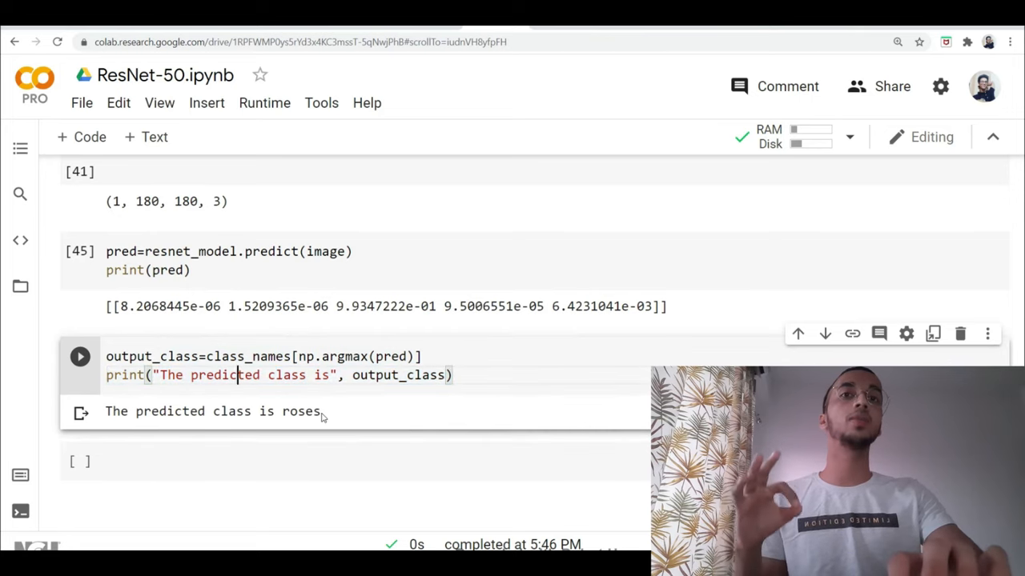
pyautogui.doubleClick(301, 409)
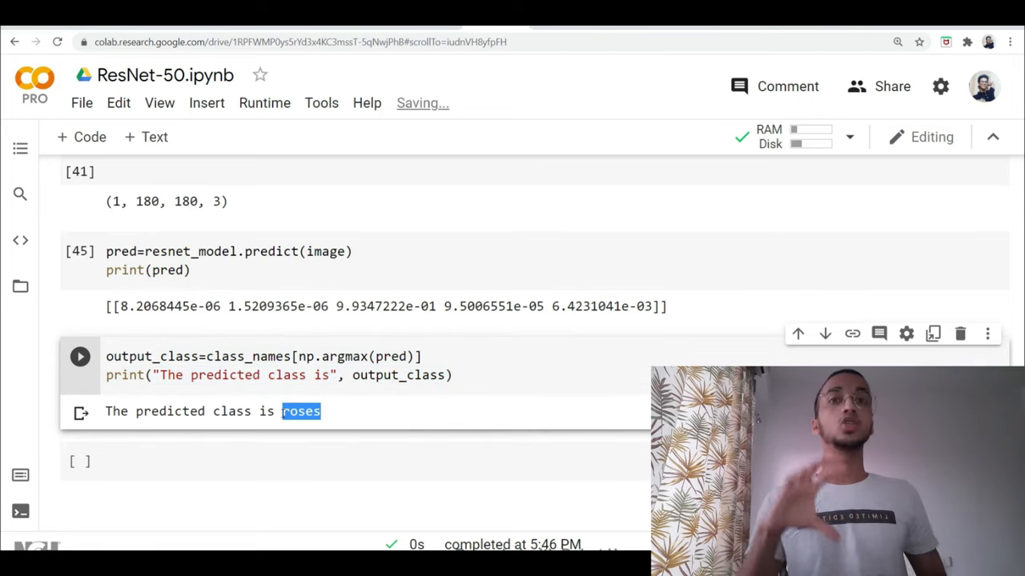